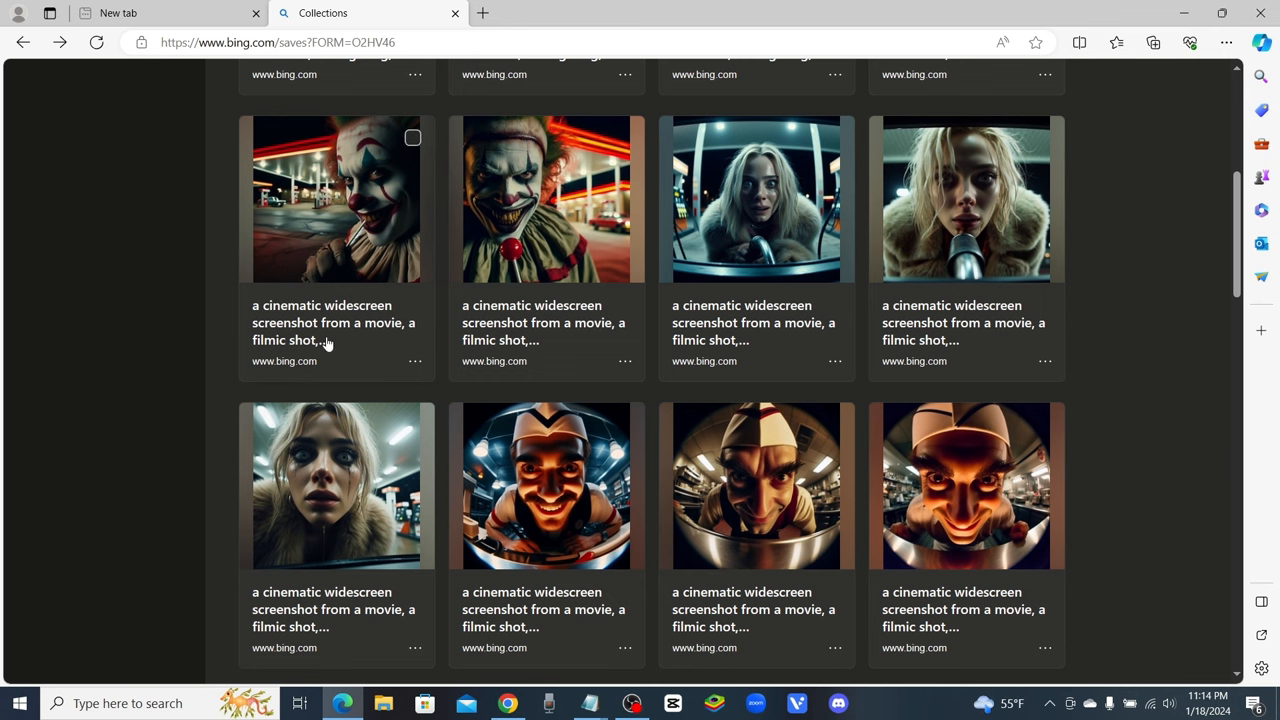
mouse_move(266, 288)
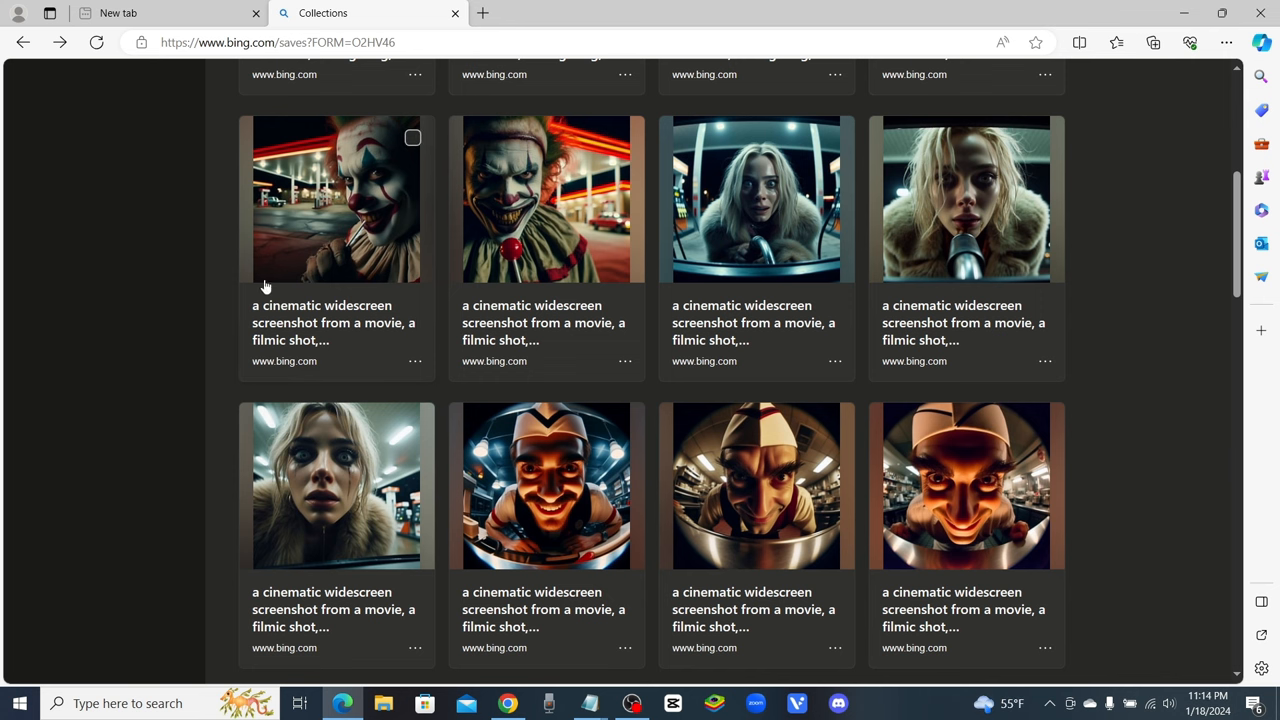
mouse_move(1158, 294)
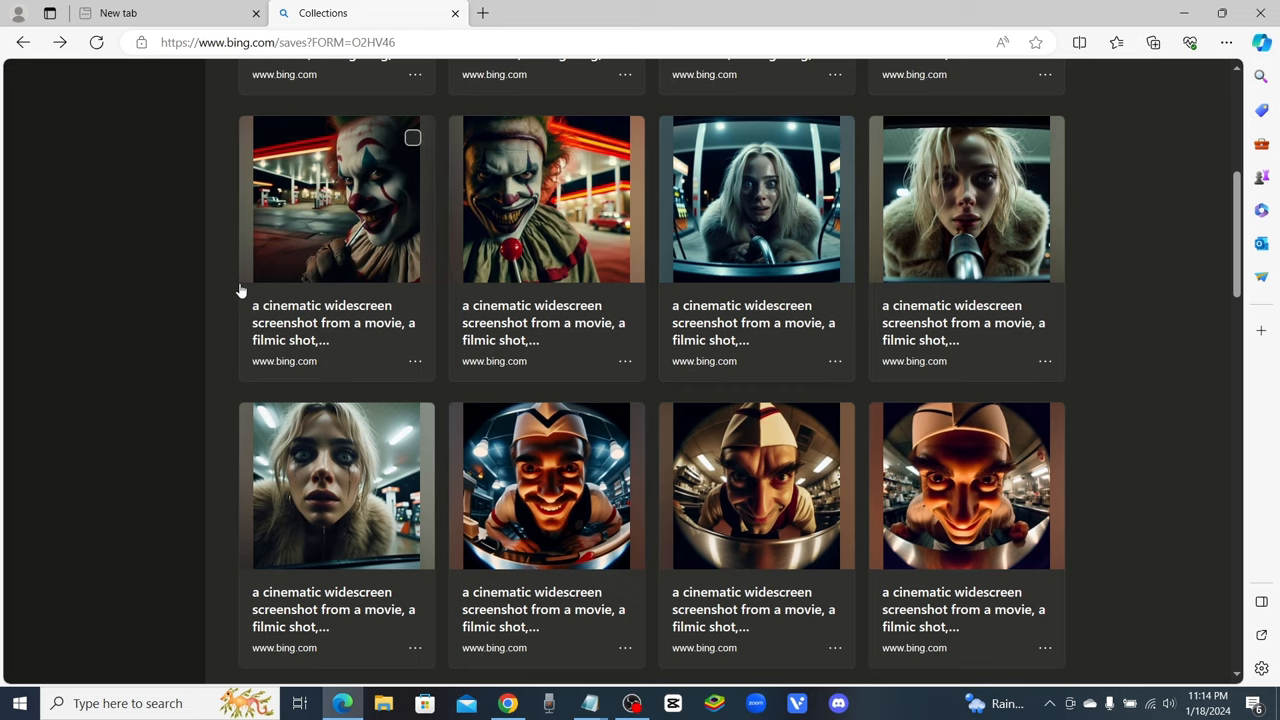
Step: Scroll down the collection toward the blonde woman gas station thumbnail
scroll(down, 3)
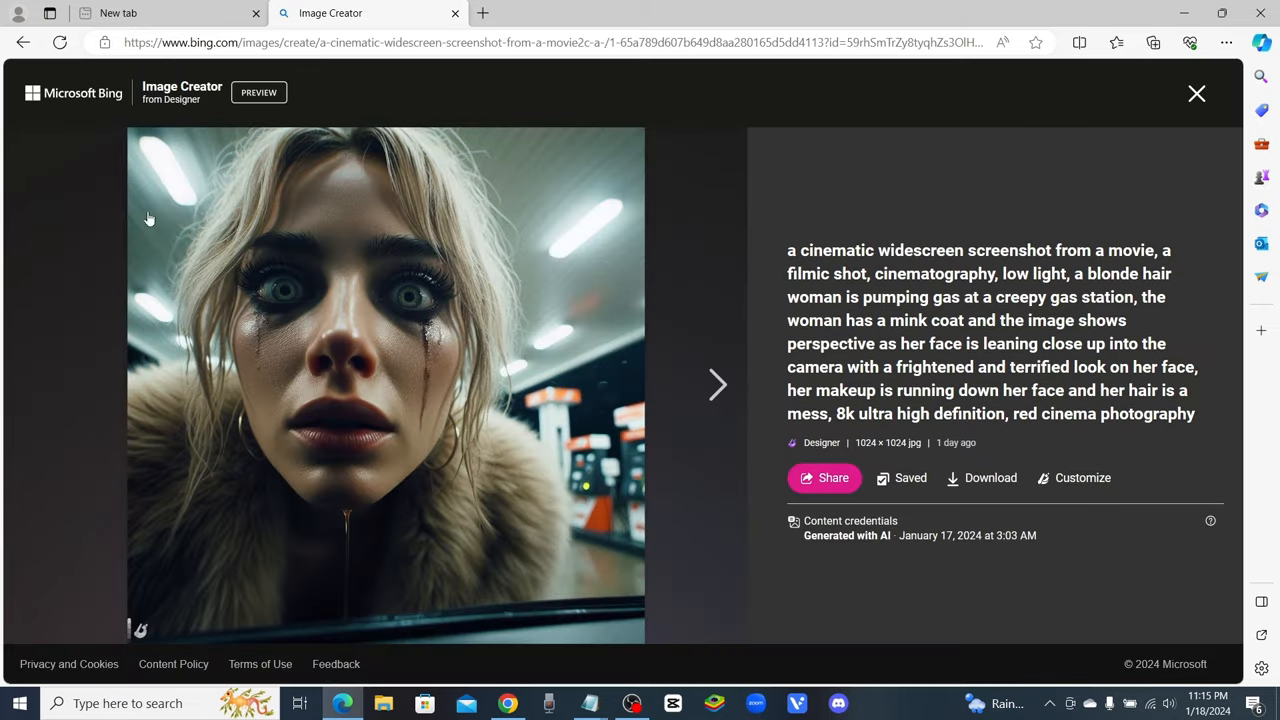
mouse_move(692, 236)
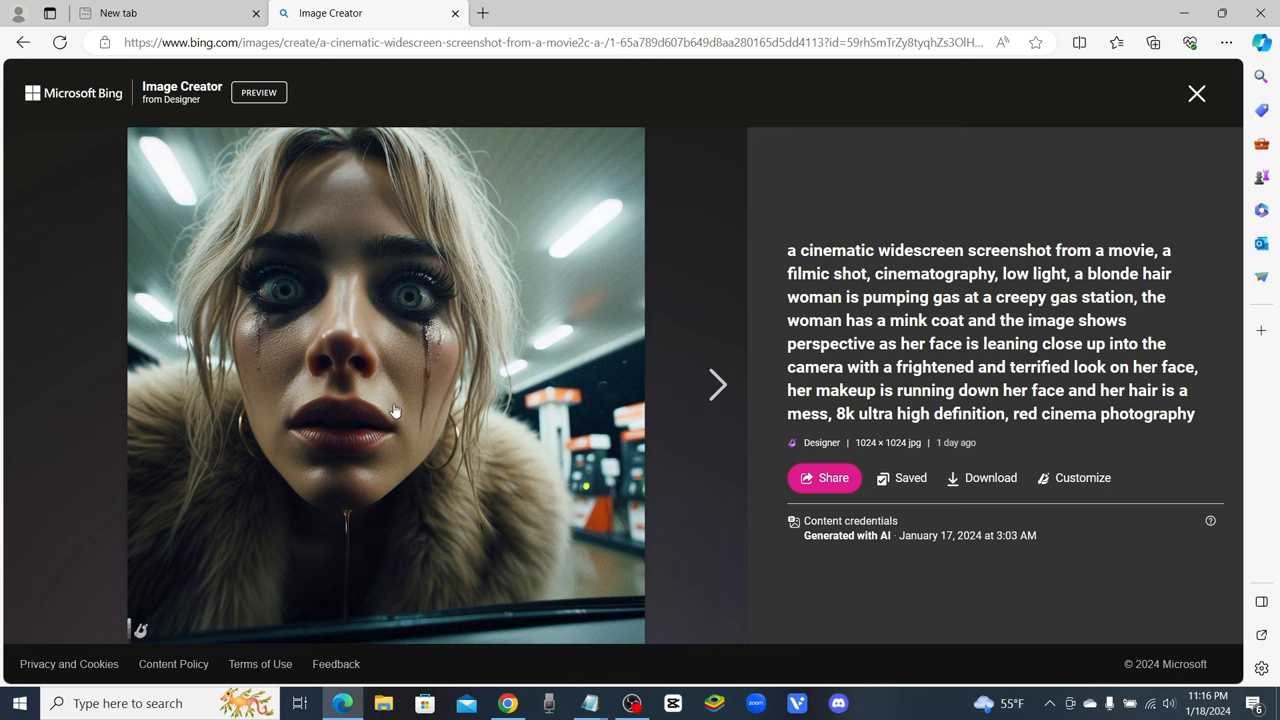
mouse_move(682, 374)
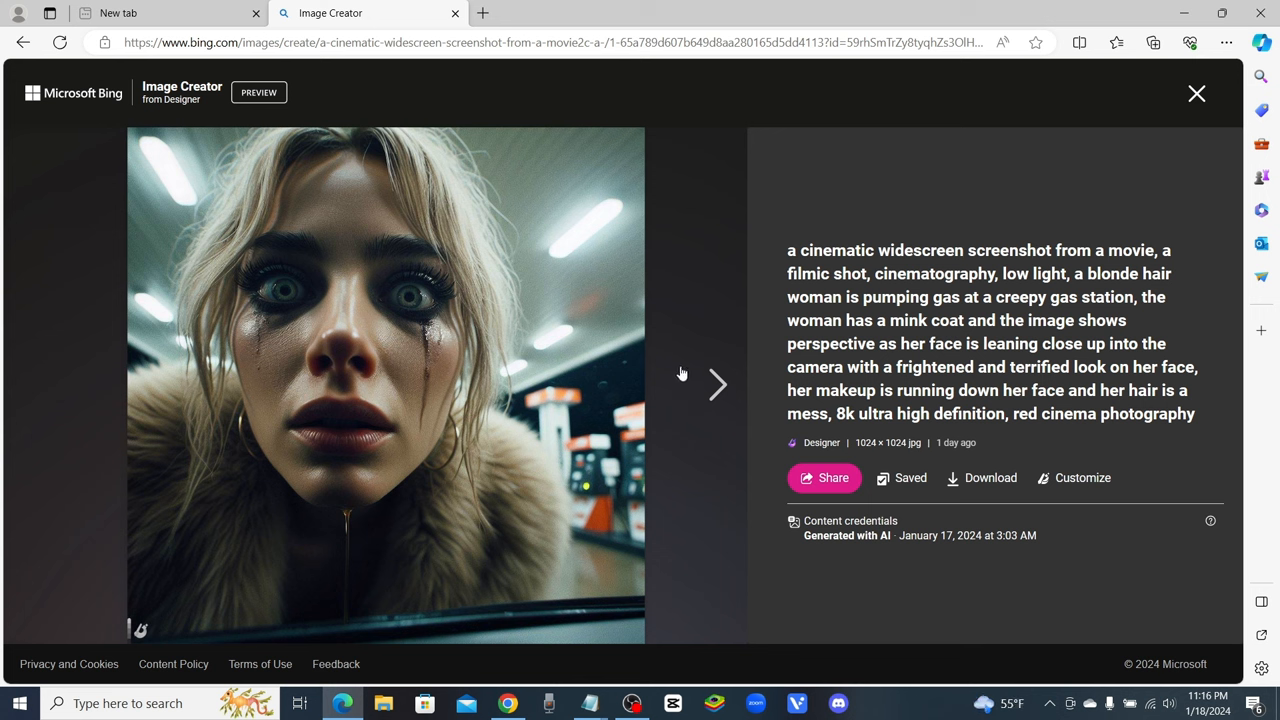
mouse_move(684, 500)
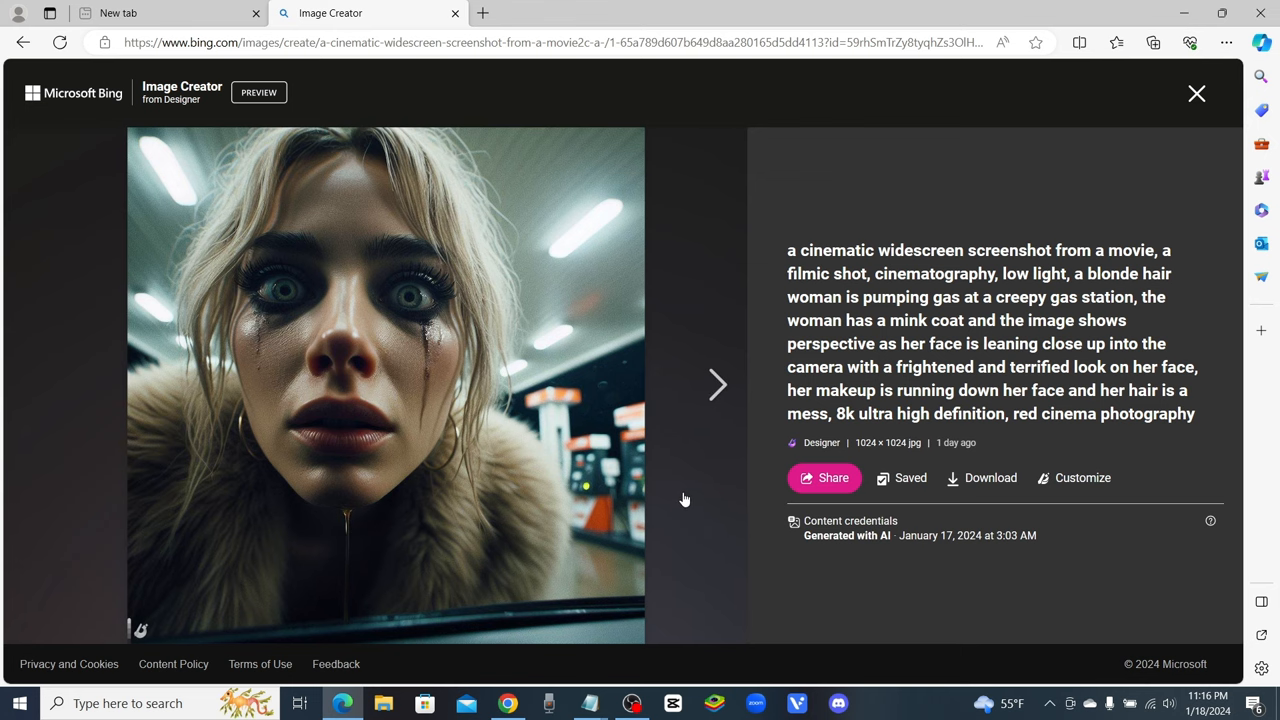
mouse_move(976, 656)
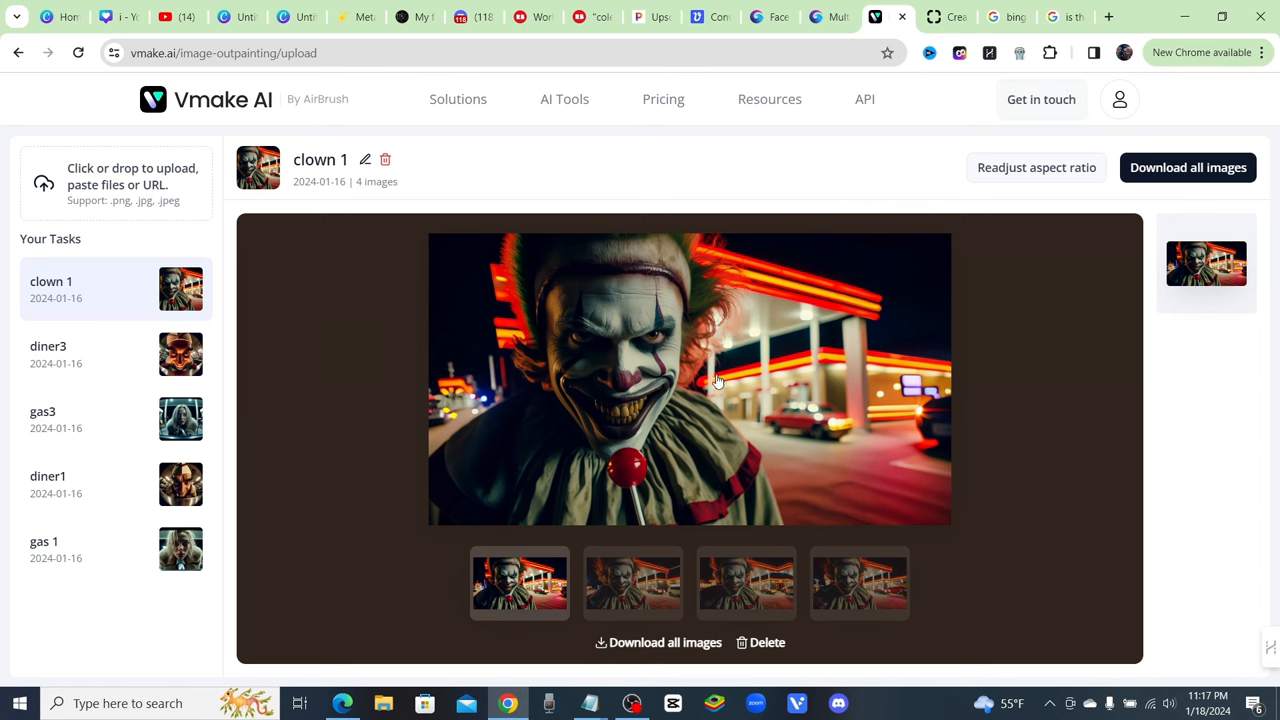
mouse_move(940, 272)
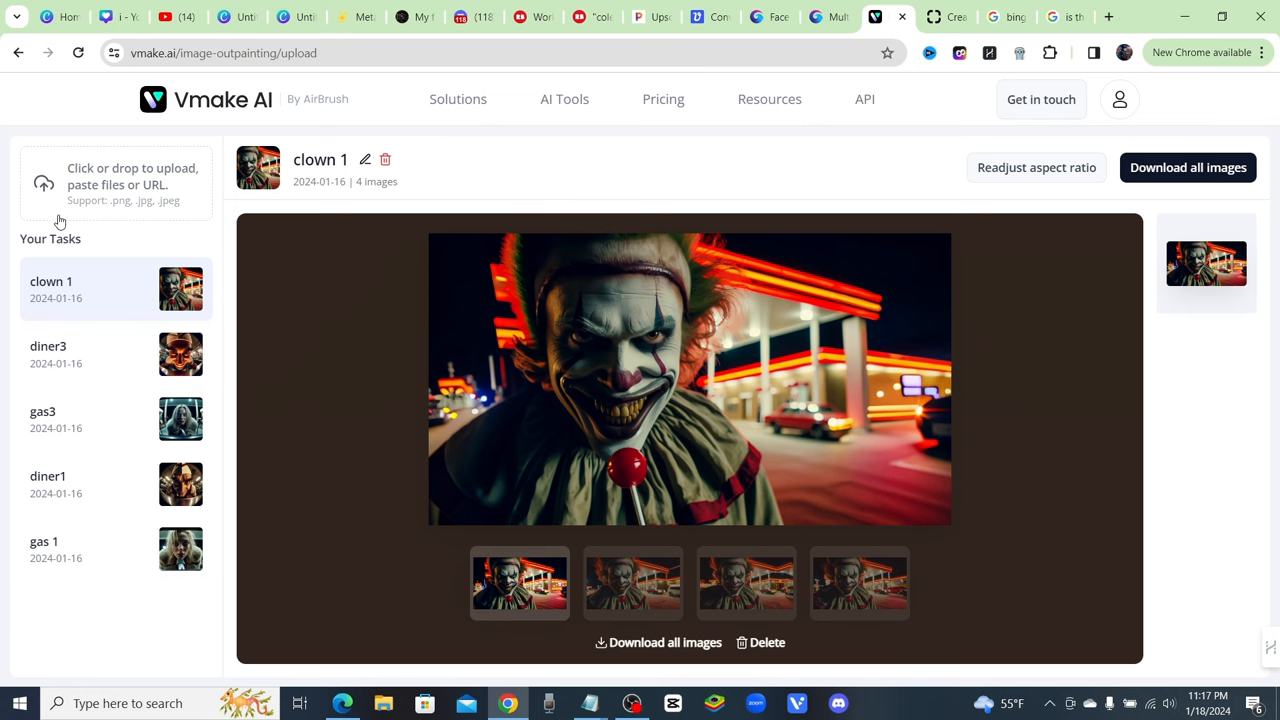
mouse_move(240, 328)
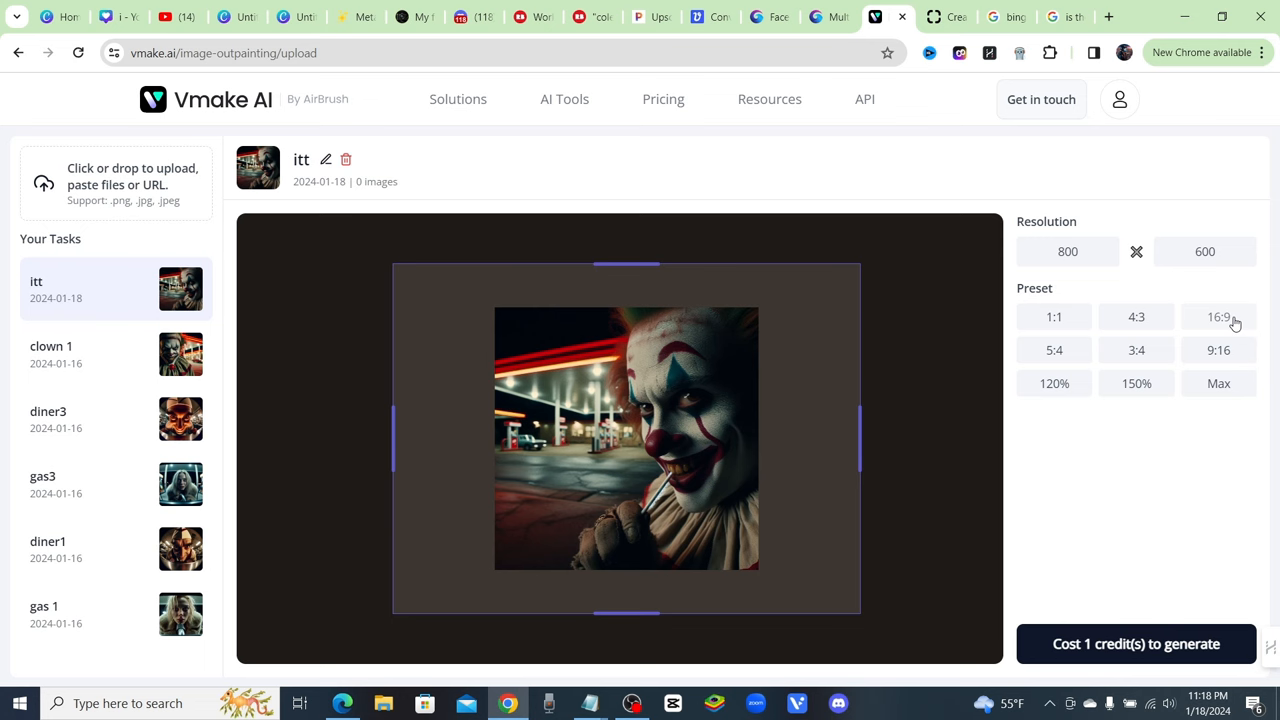
Step: Choose the 16:9 preset for the clown image in Vmake AI's outpainting tool
click(1218, 316)
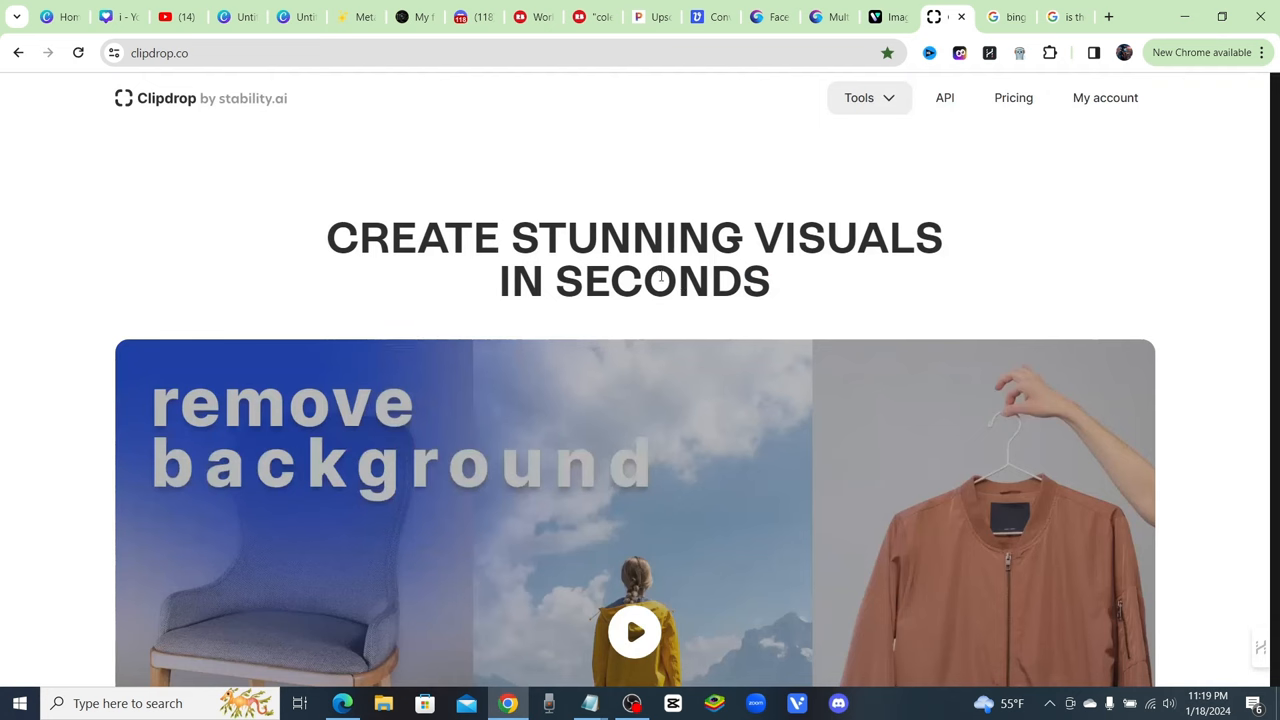
Step: Scroll down the Clipdrop home page past the banner to the TOOLS section
scroll(down, 3)
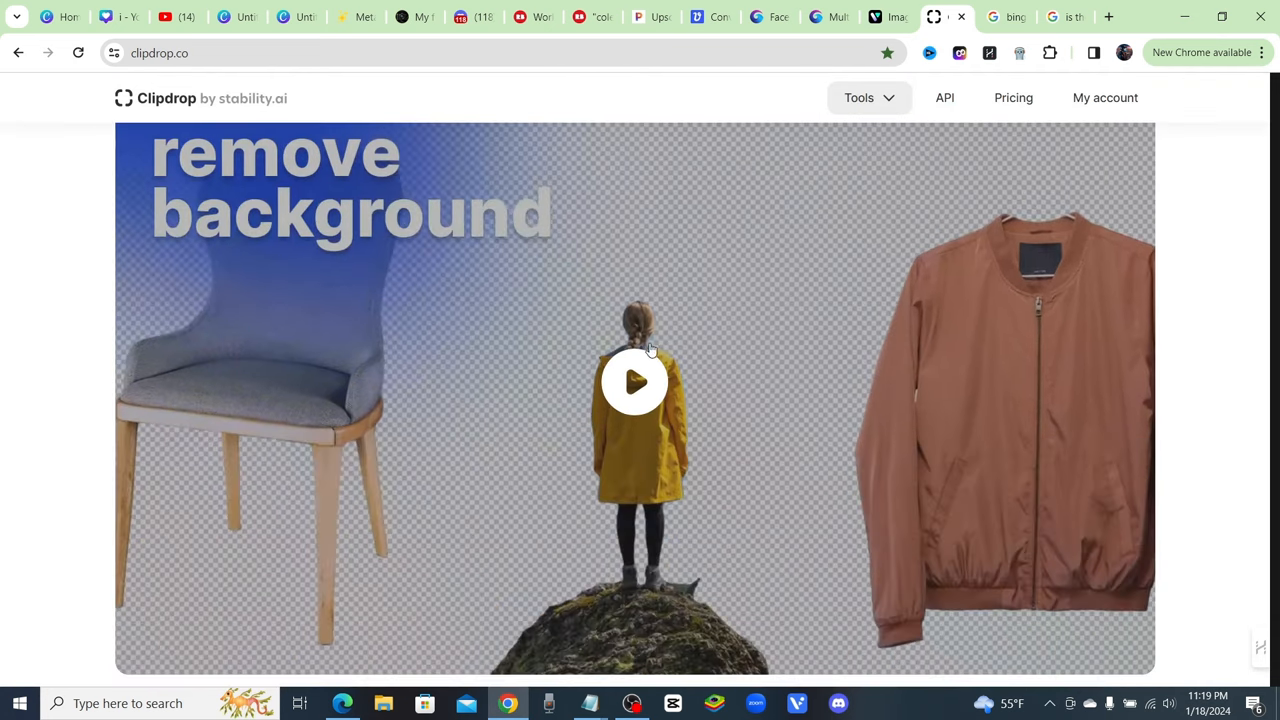
scroll(down, 3)
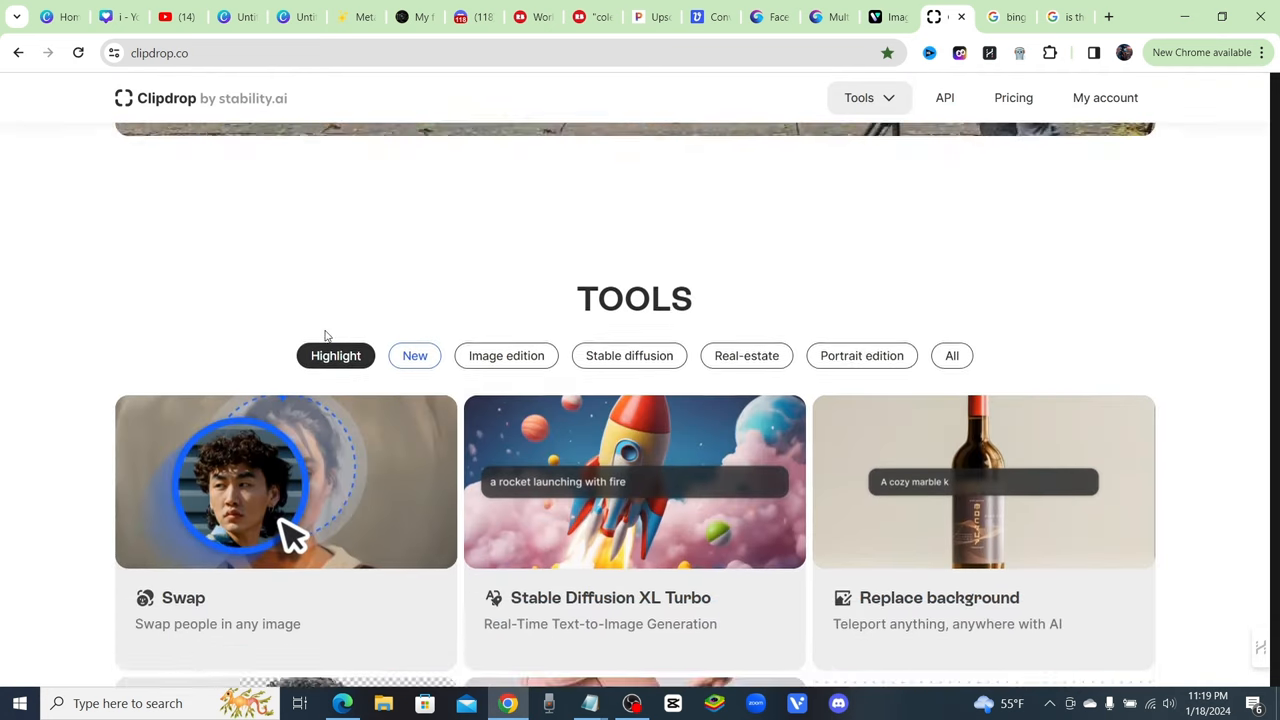
scroll(down, 3)
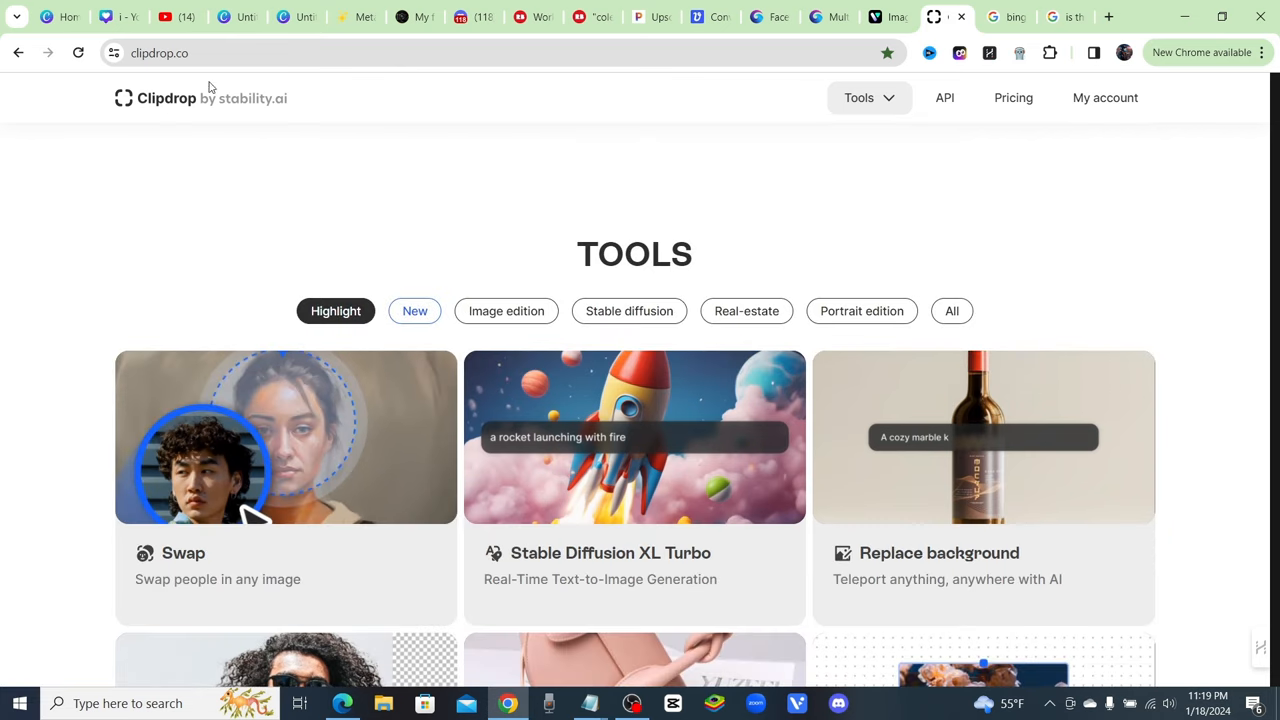
scroll(down, 3)
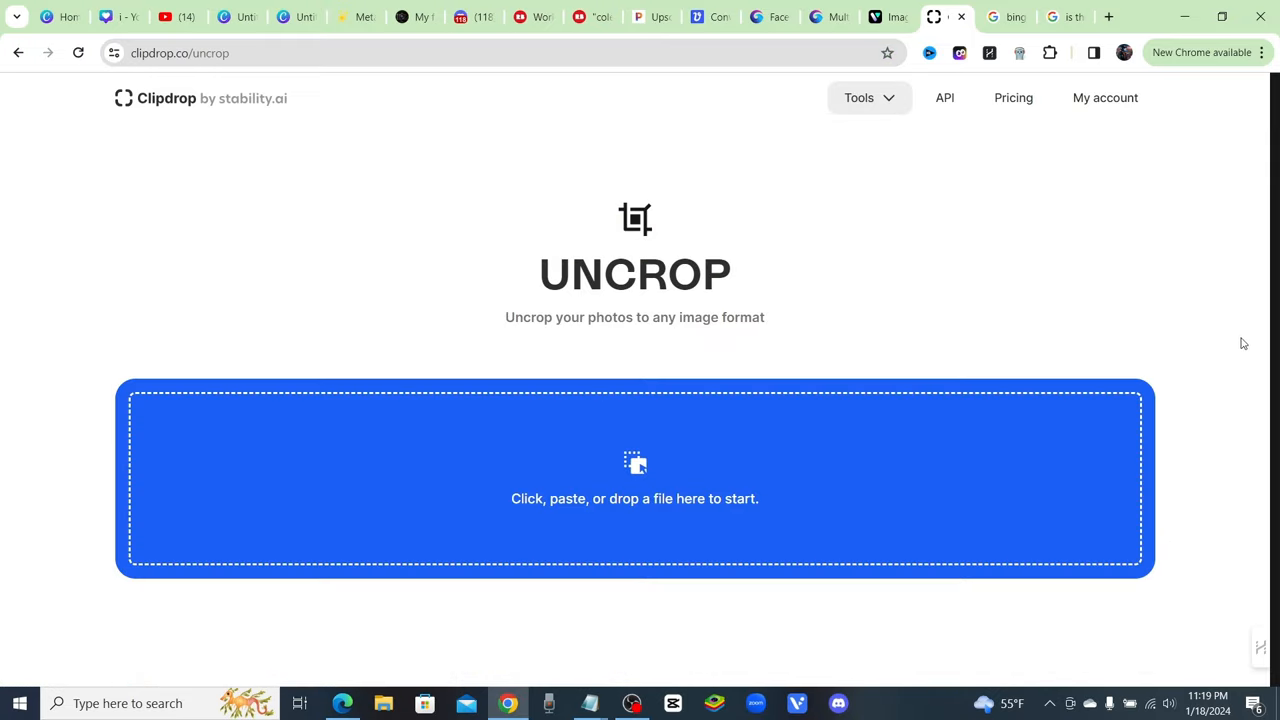
Step: Scroll further down the Tools list toward the Uncrop entry
scroll(down, 3)
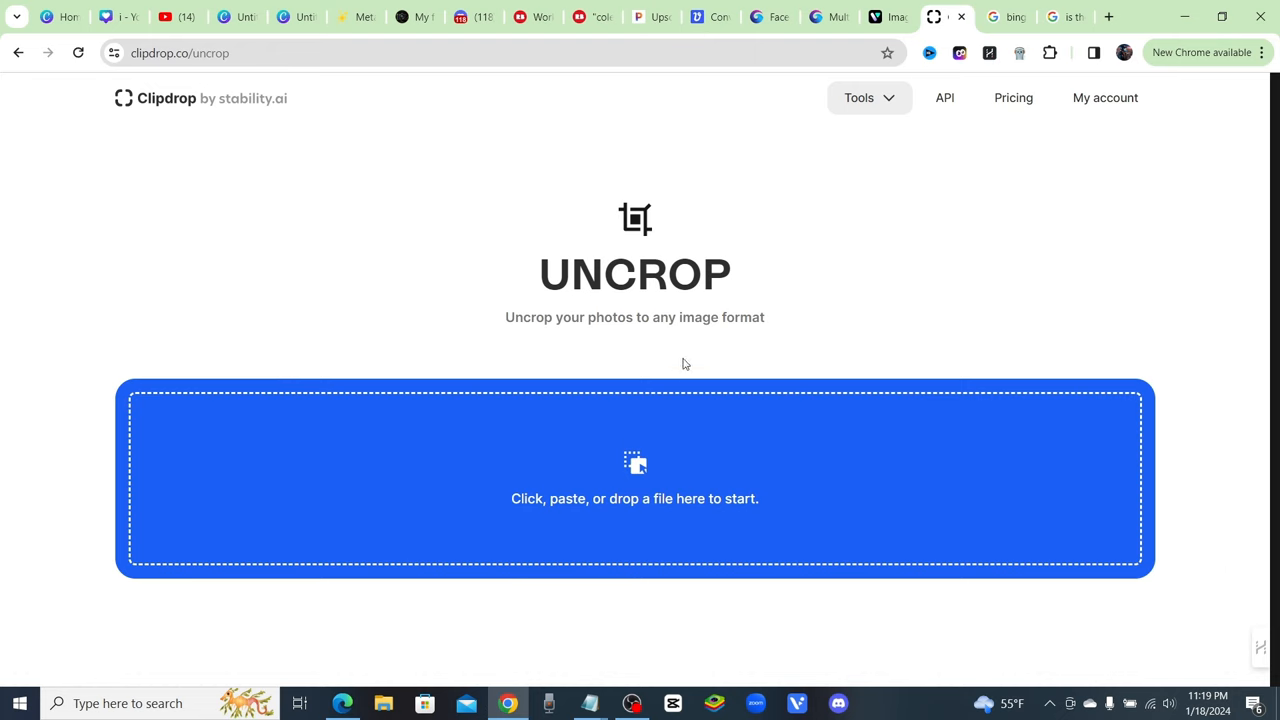
mouse_move(1008, 238)
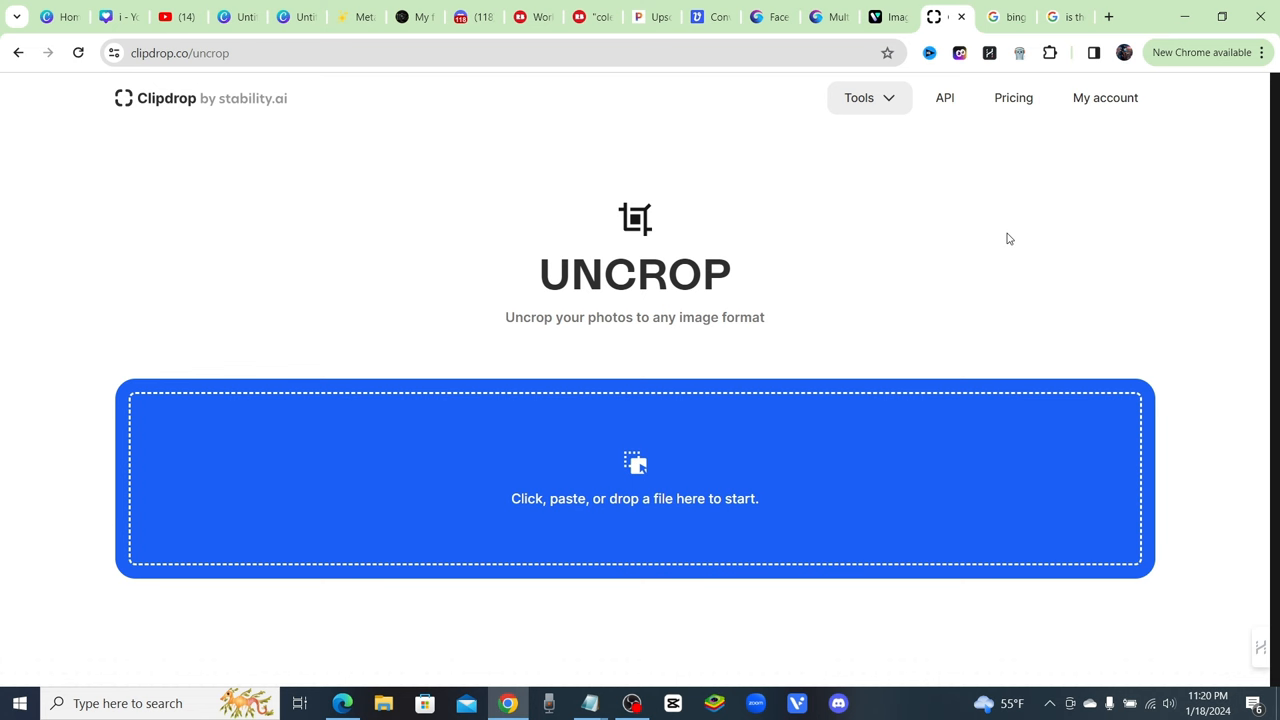
mouse_move(1004, 240)
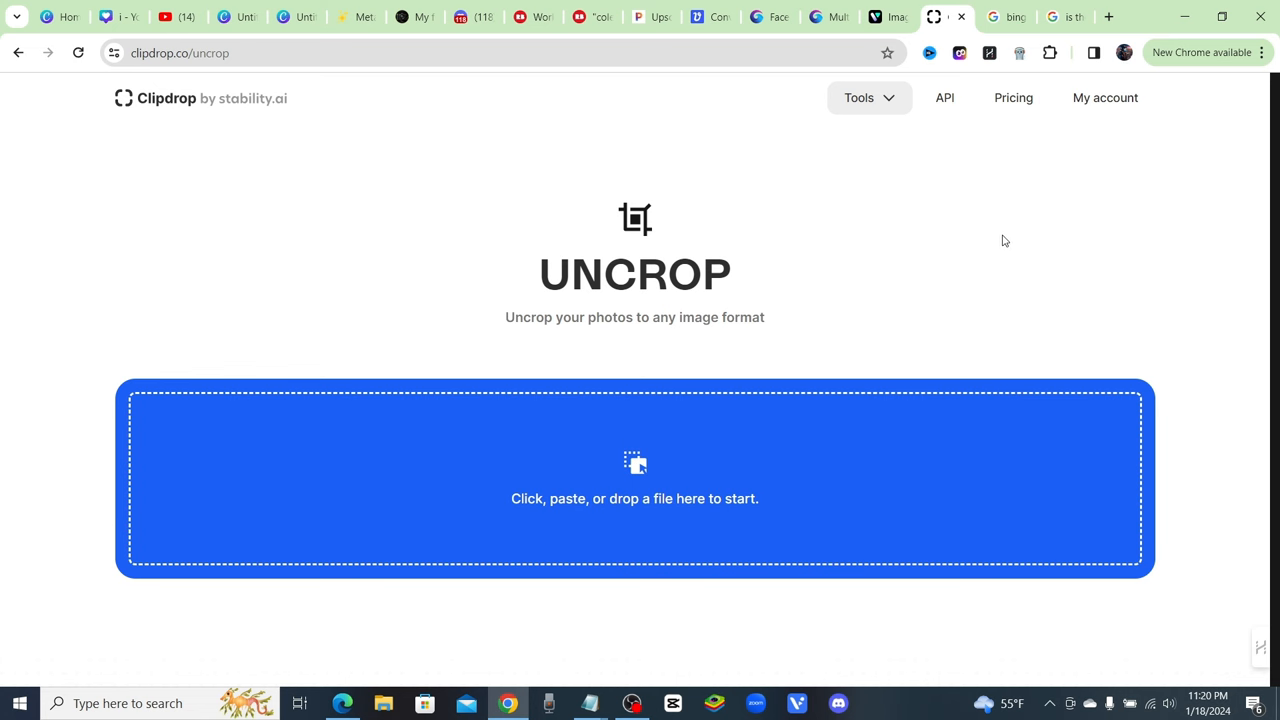
Step: Review the Clipdrop pricing plans page
click(1012, 96)
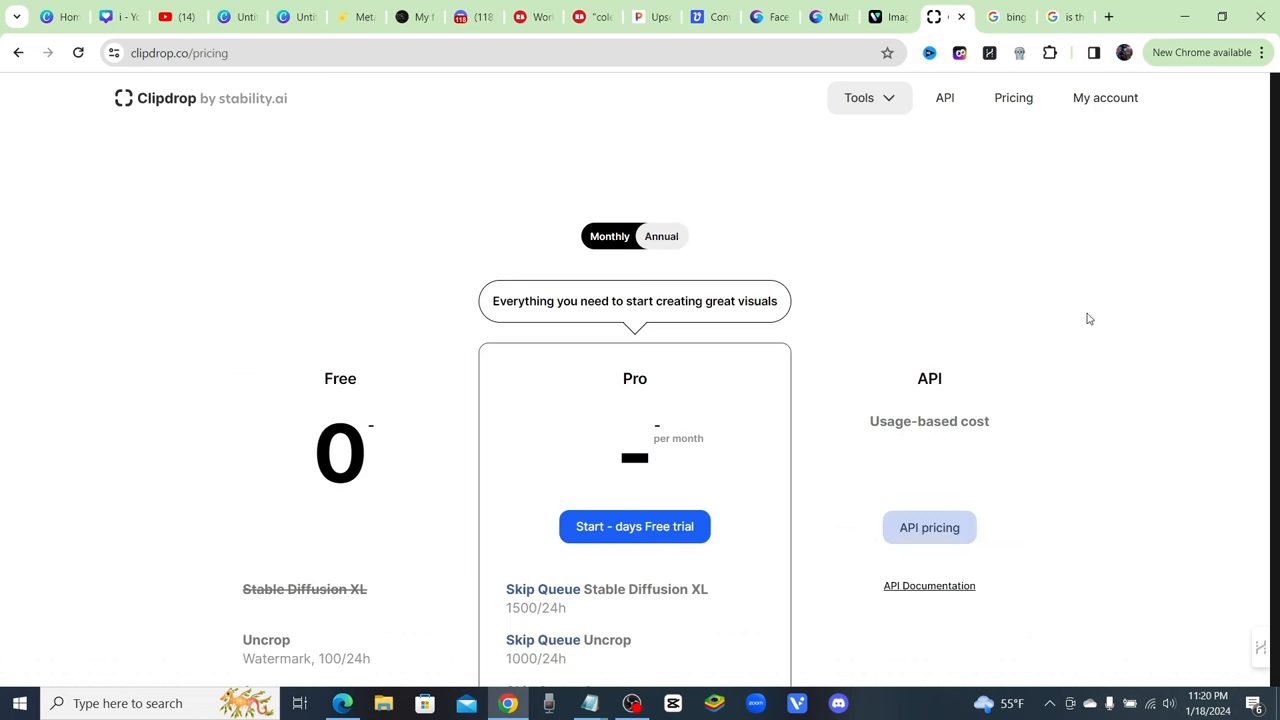
scroll(down, 3)
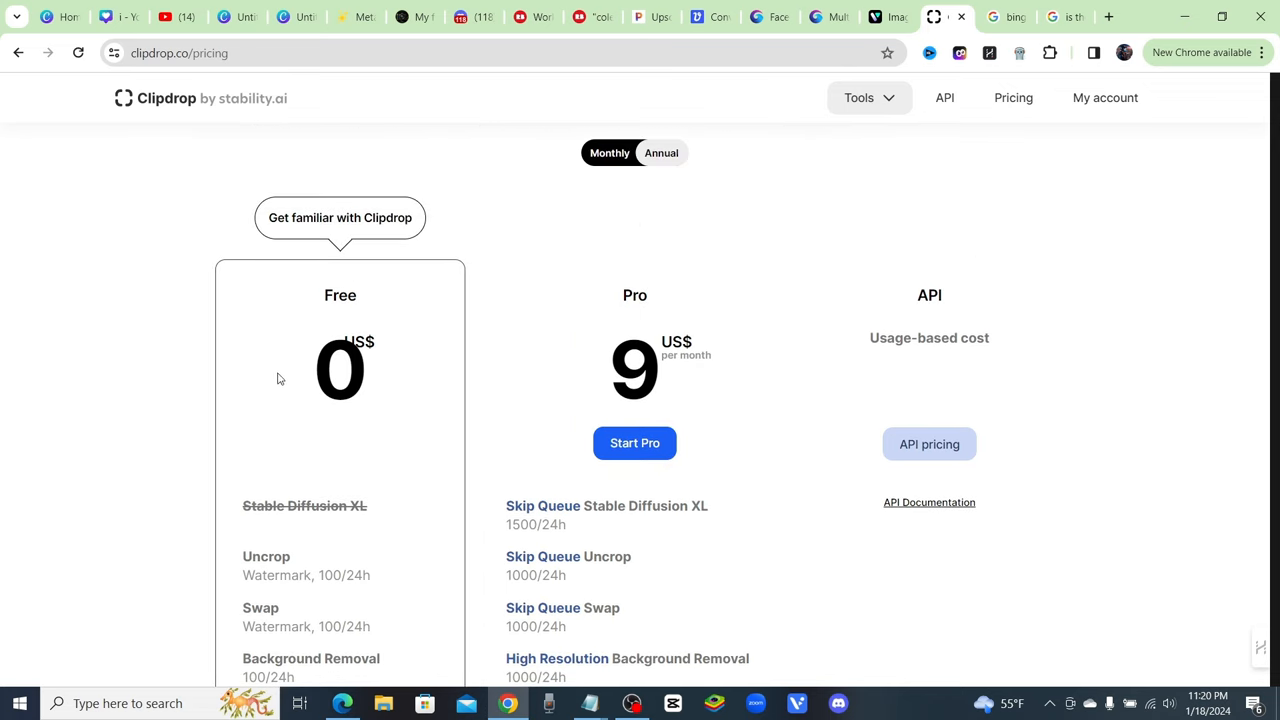
scroll(down, 3)
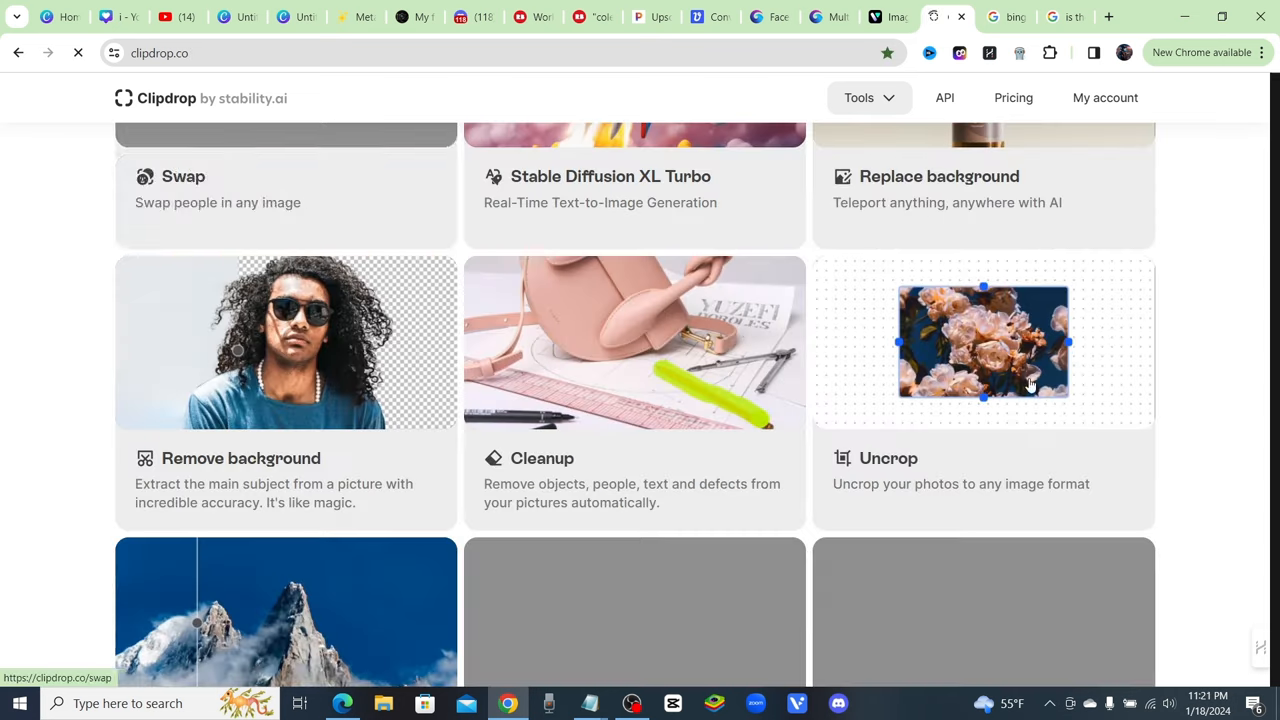
Step: Load the blonde gas-station woman image into Uncrop at 1024 × 720 and start generating
click(984, 342)
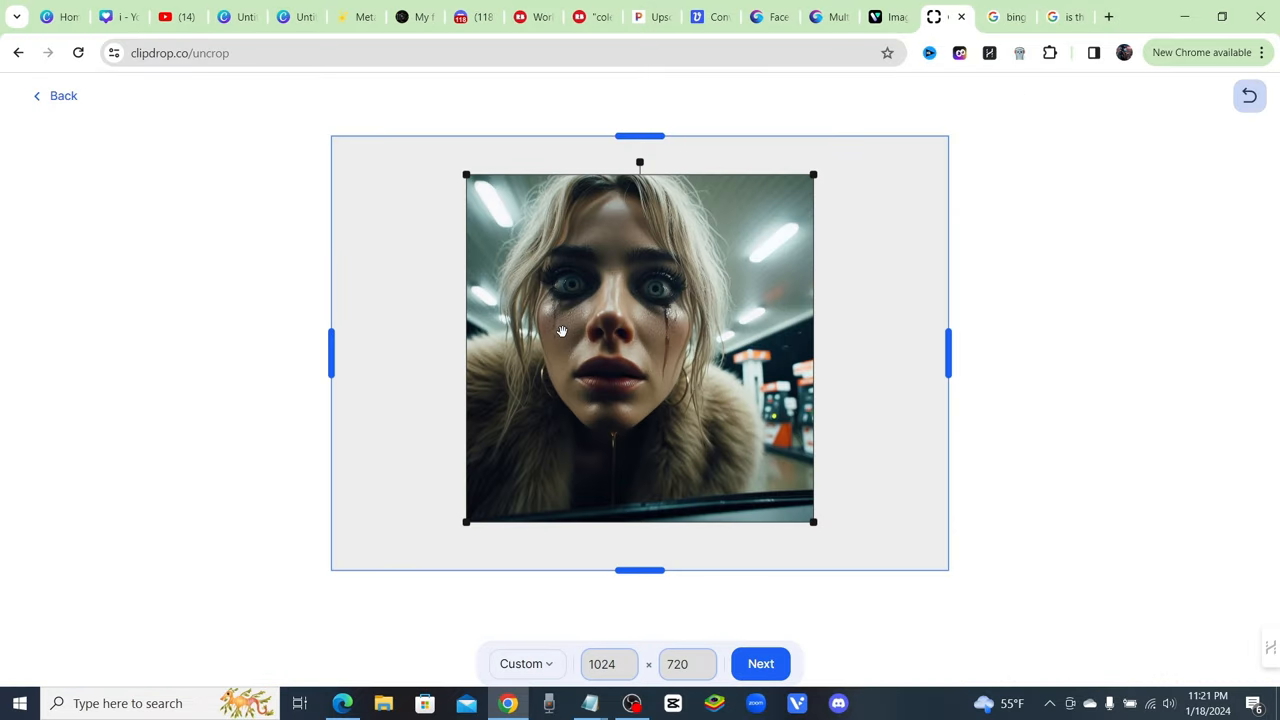
click(760, 664)
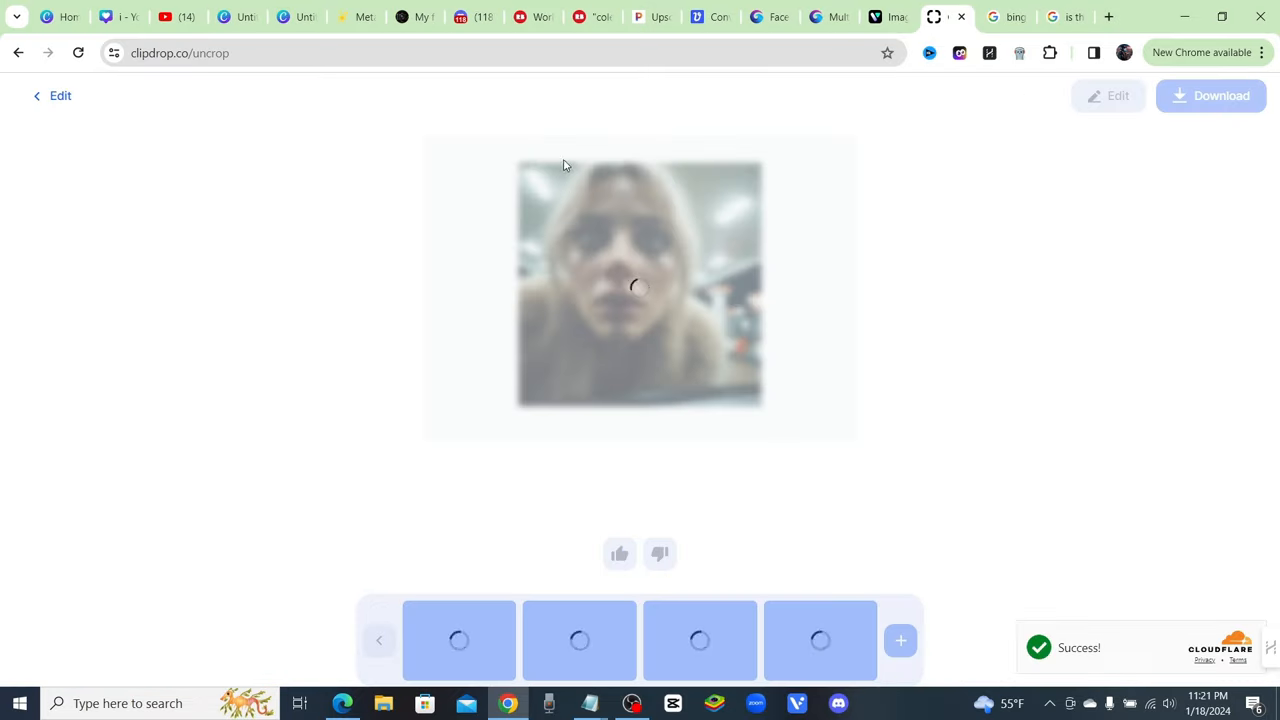
mouse_move(588, 192)
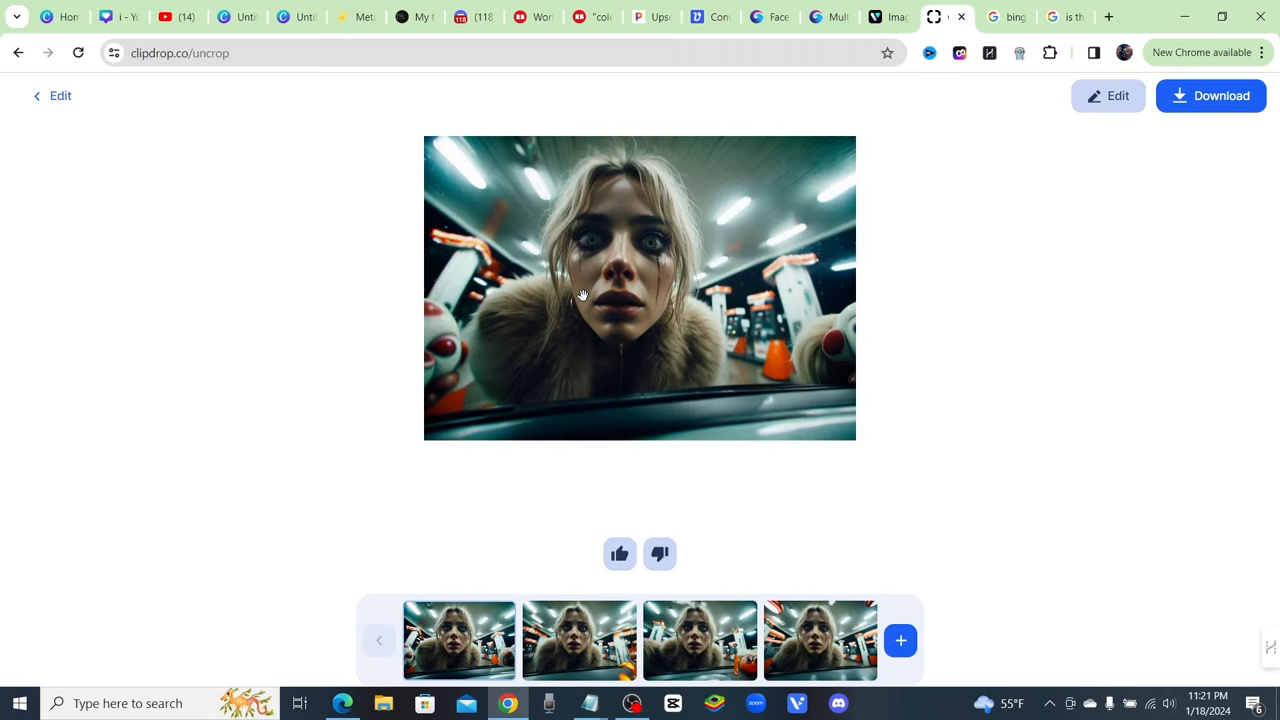
mouse_move(982, 284)
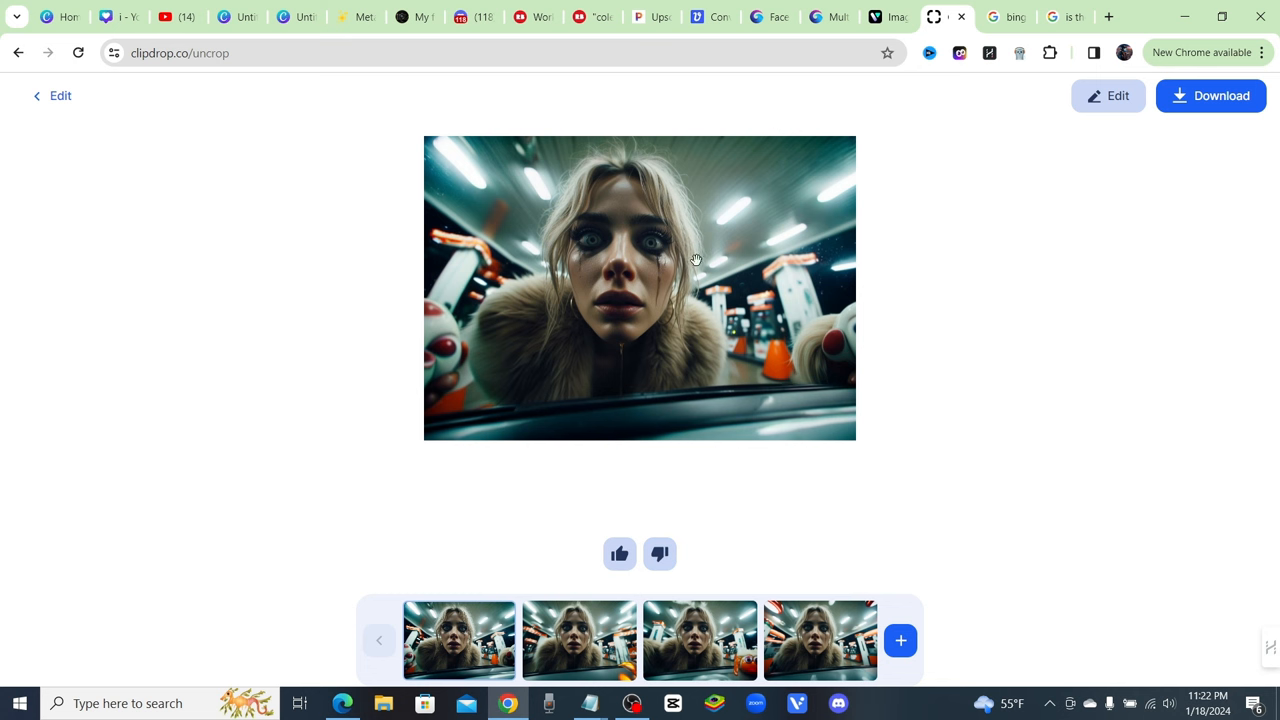
Step: Preview another of the four widescreen variations of the woman
click(580, 640)
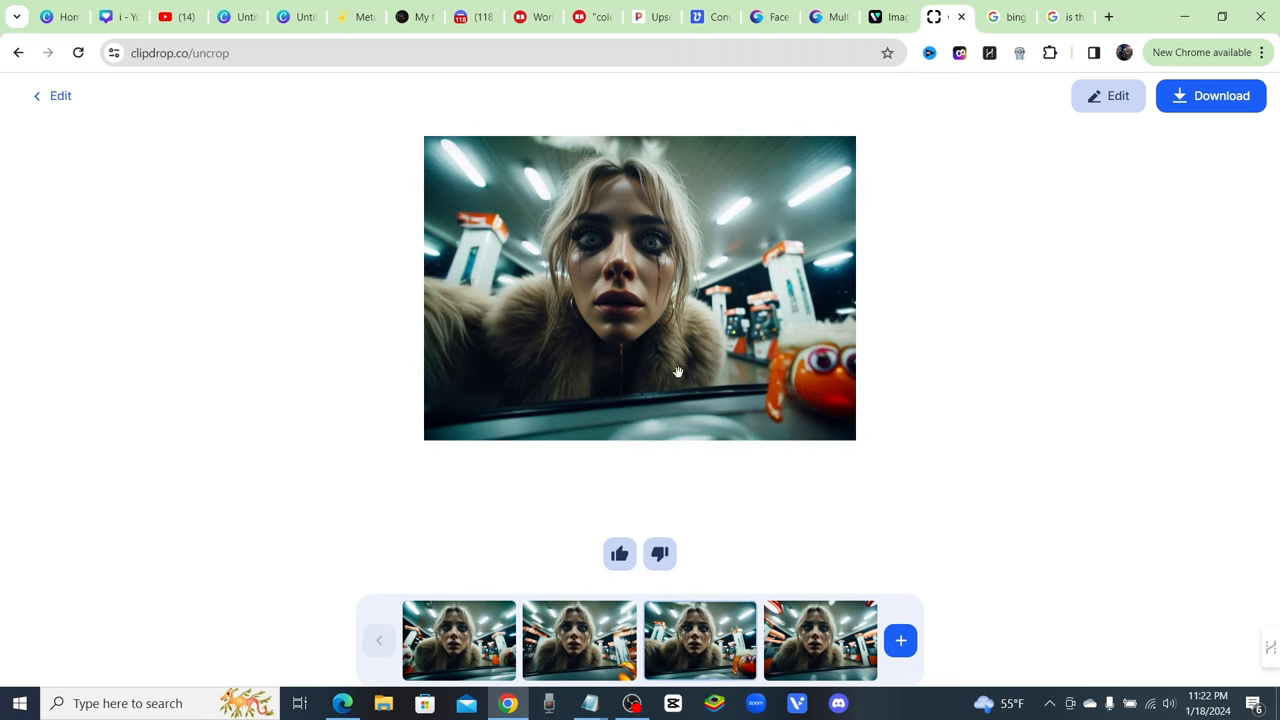
mouse_move(696, 318)
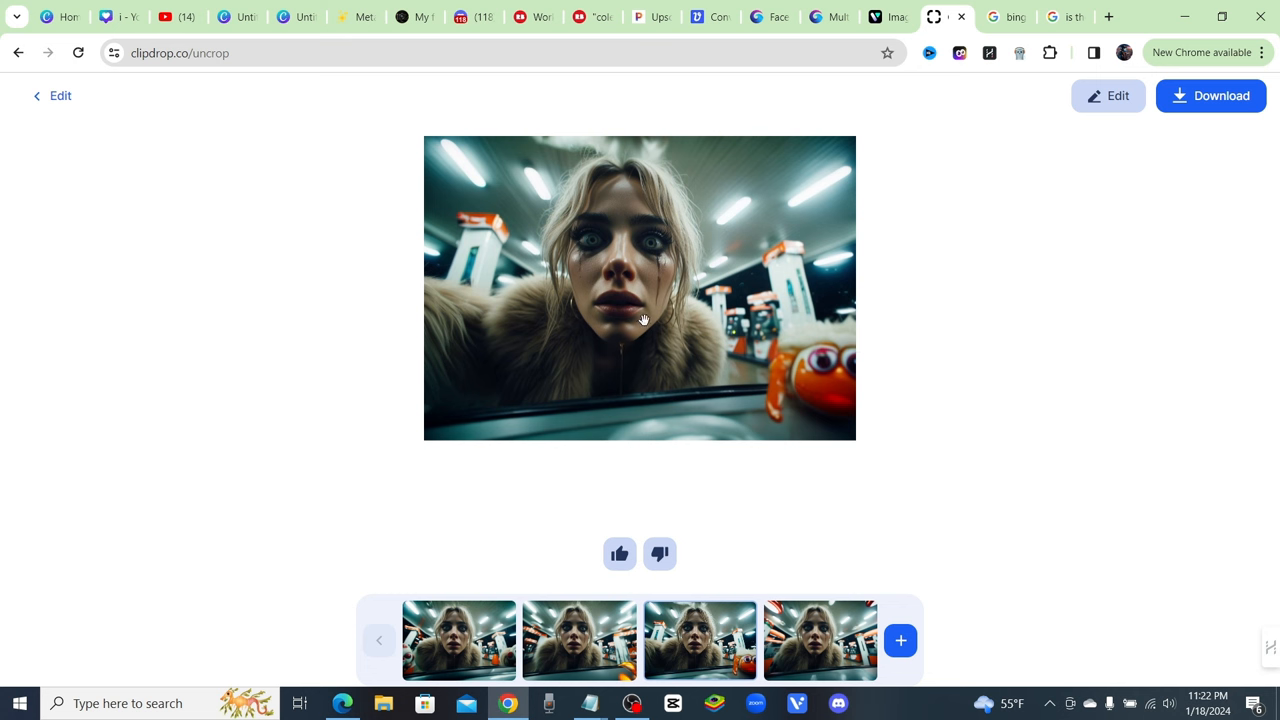
Step: Generate more variations of the woman and page back through the earlier set
click(580, 640)
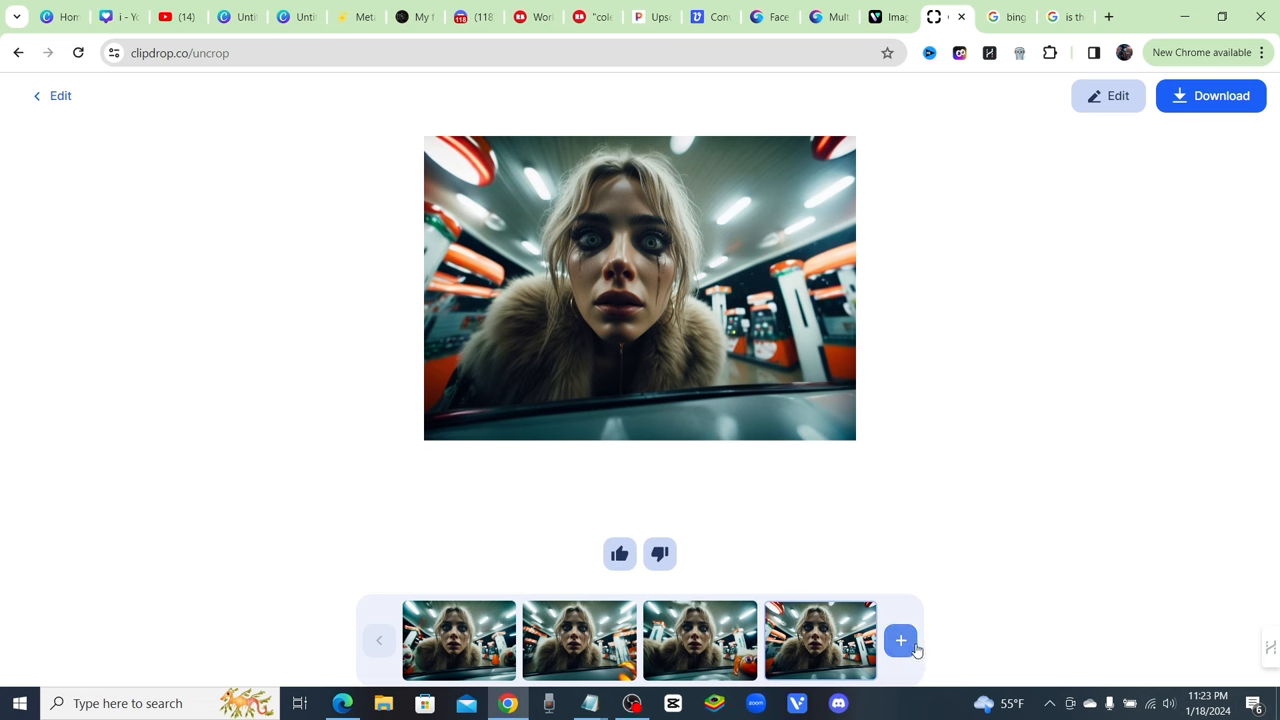
click(900, 640)
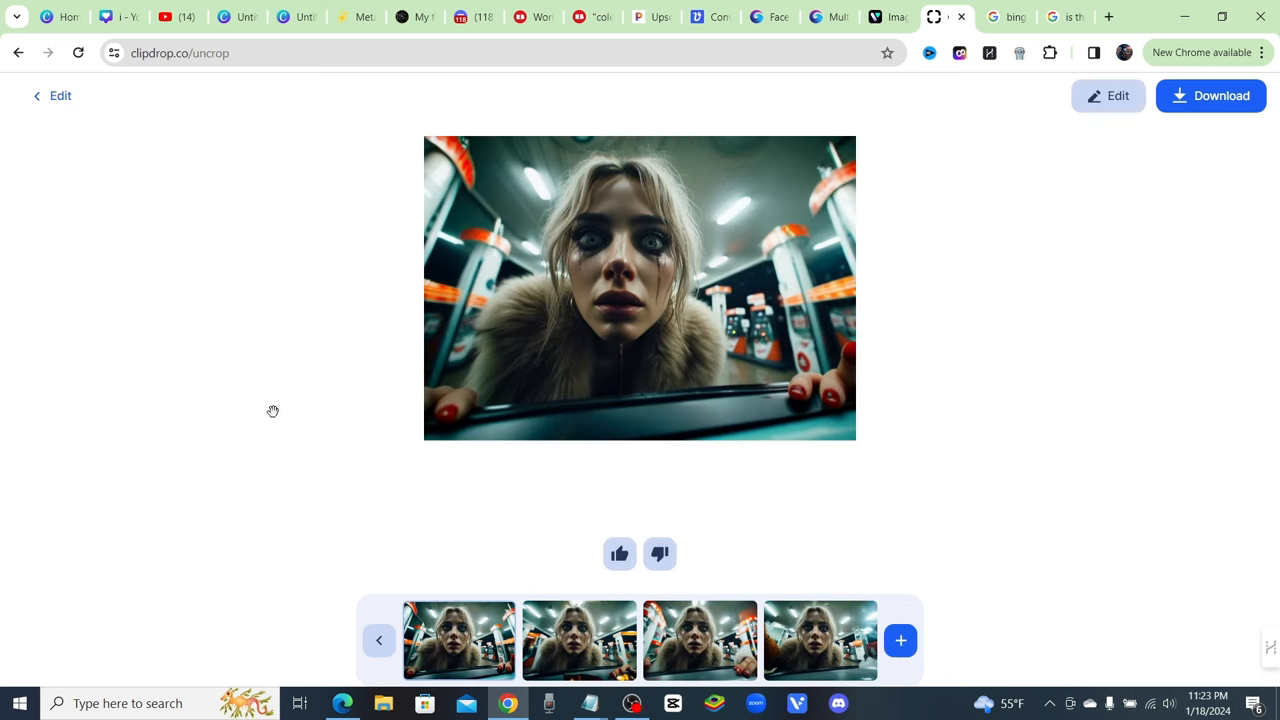
click(378, 640)
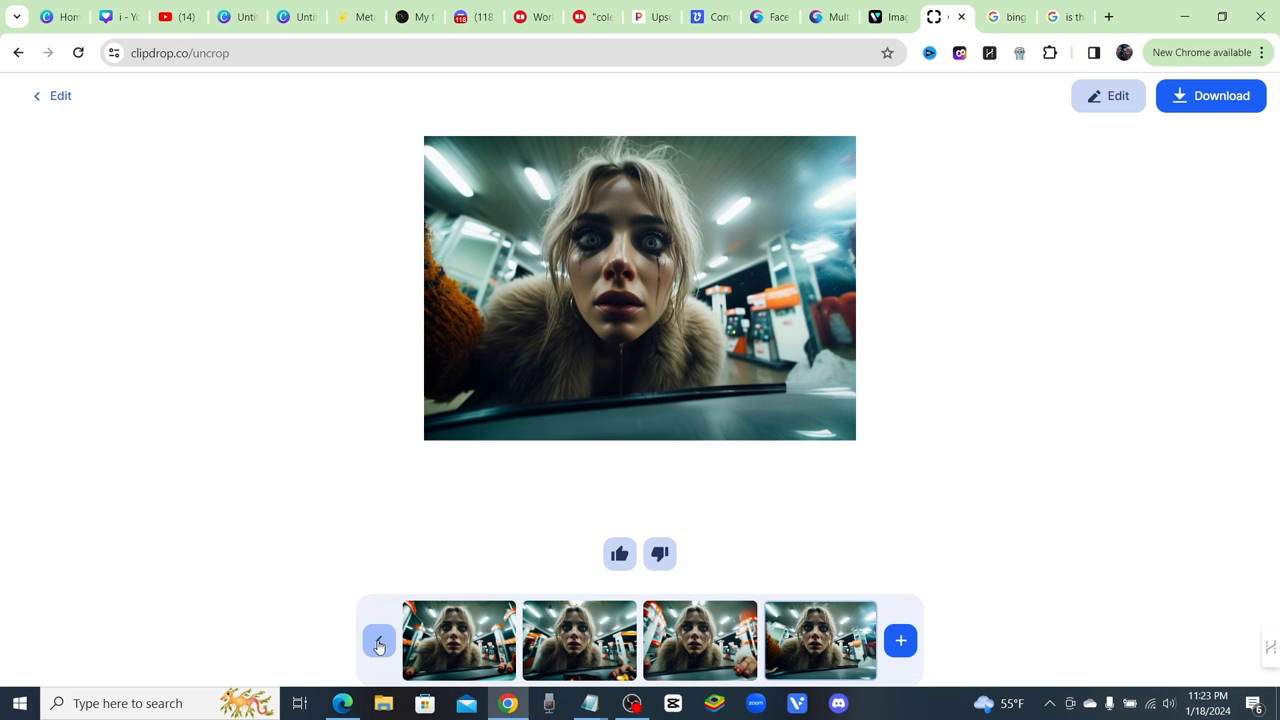
click(378, 640)
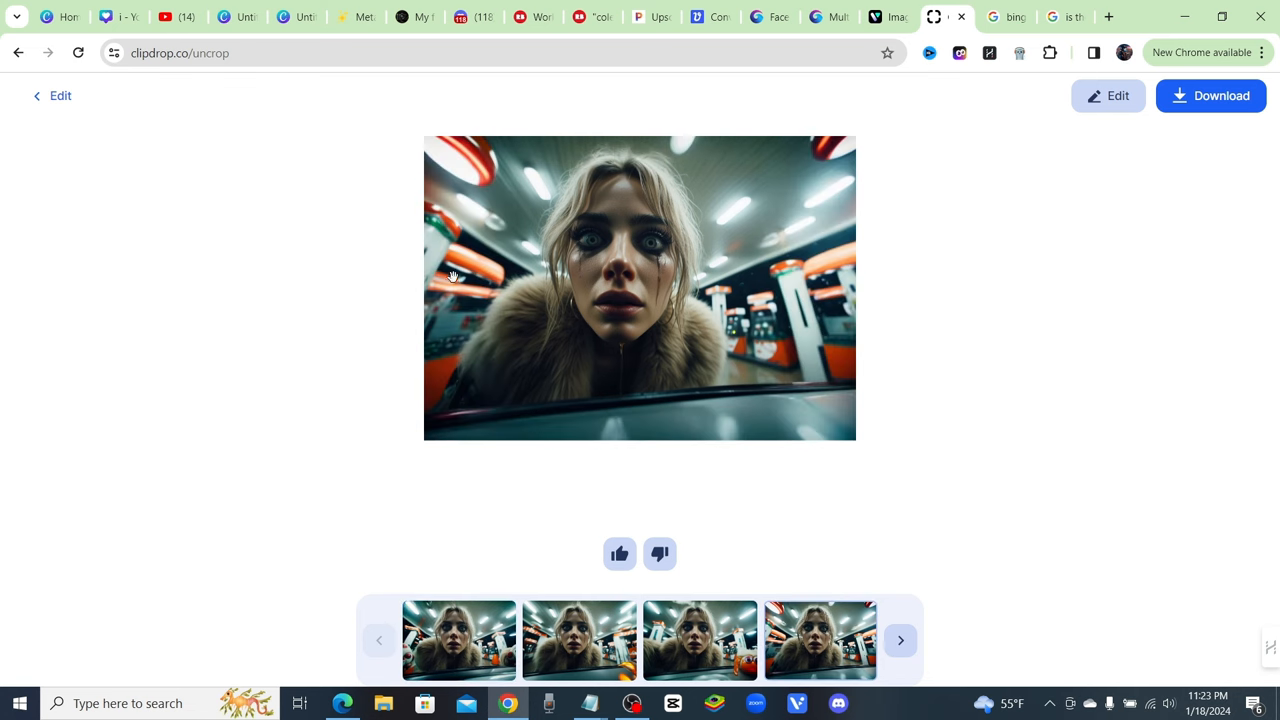
click(578, 640)
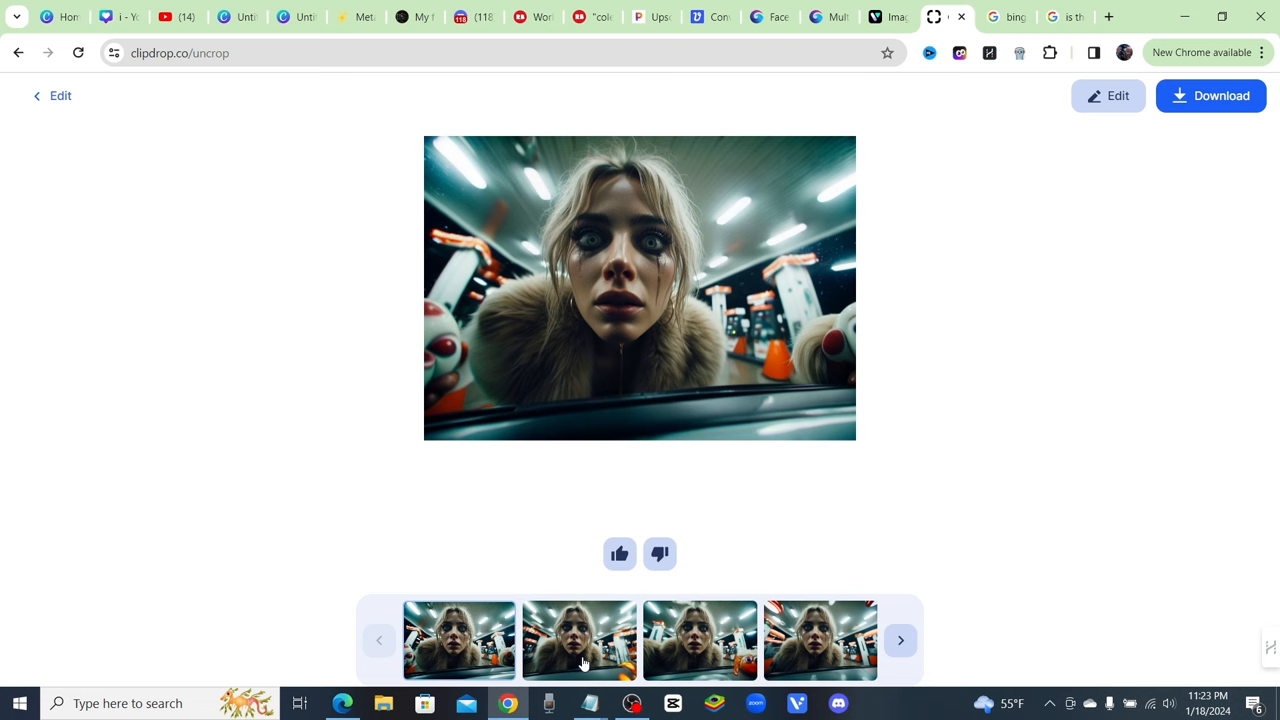
Step: Start over with the chef image uploaded into Uncrop and generate its widescreen versions
click(580, 640)
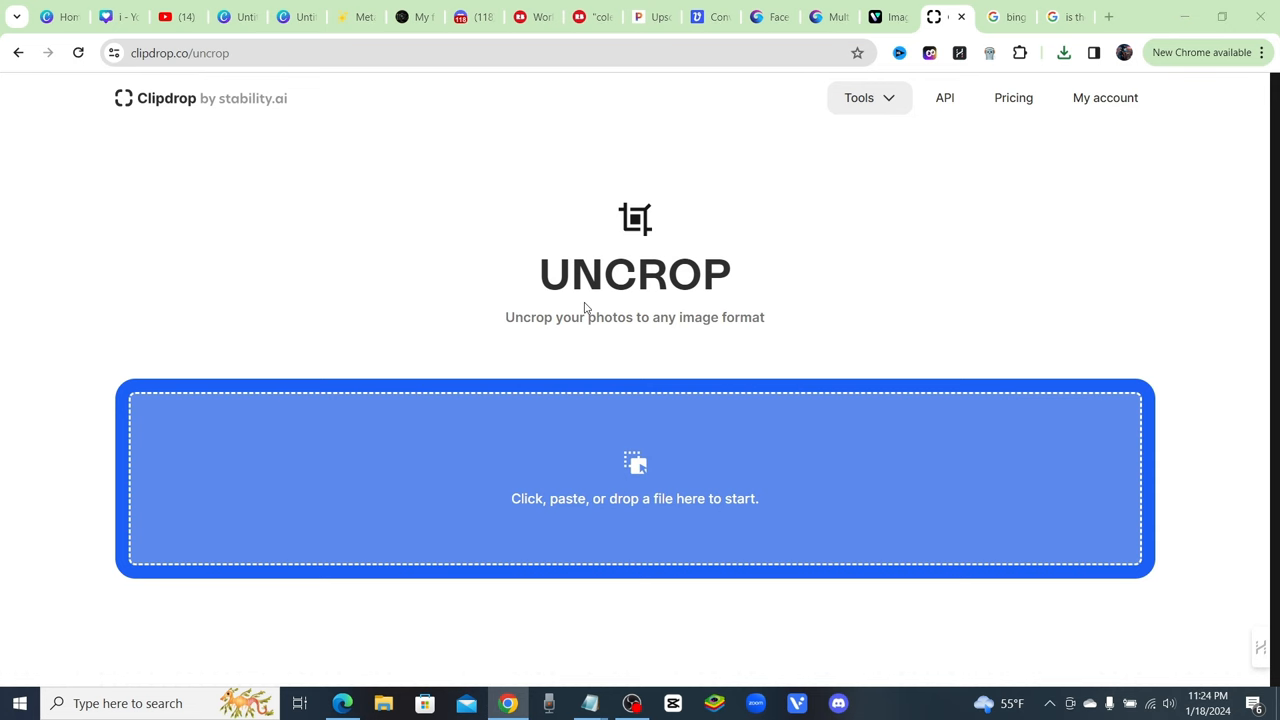
click(636, 478)
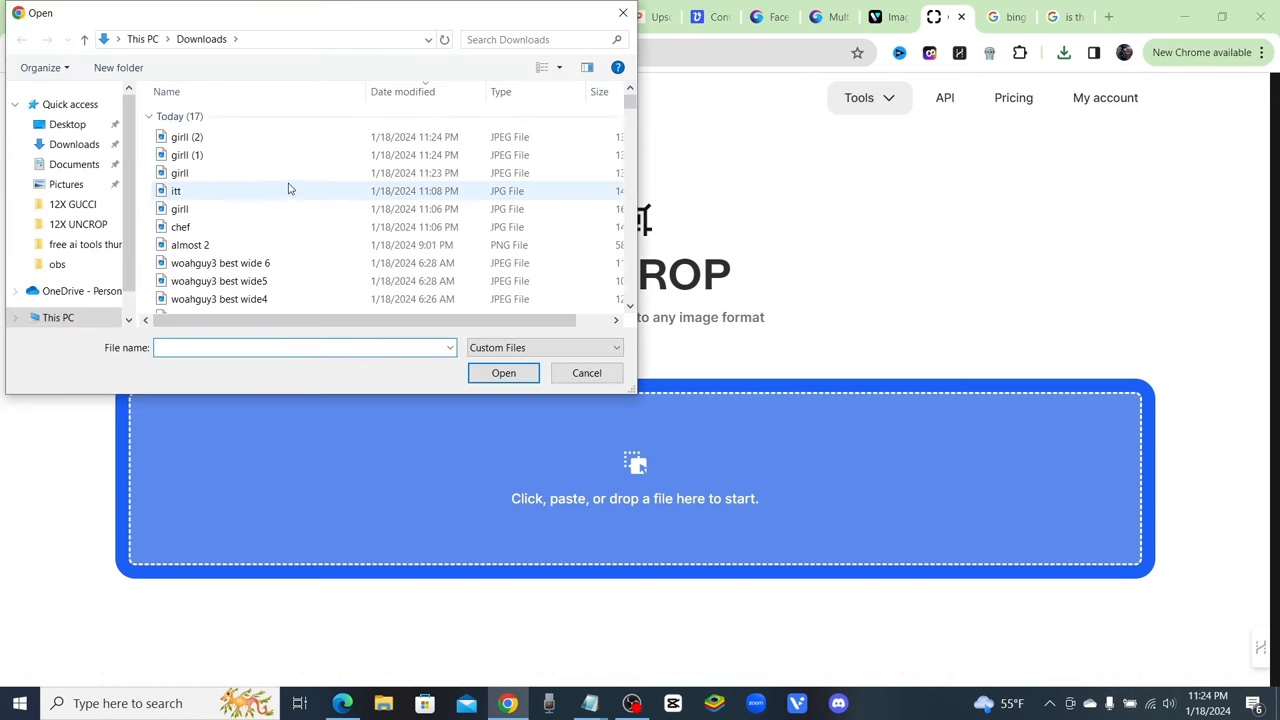
double_click(176, 192)
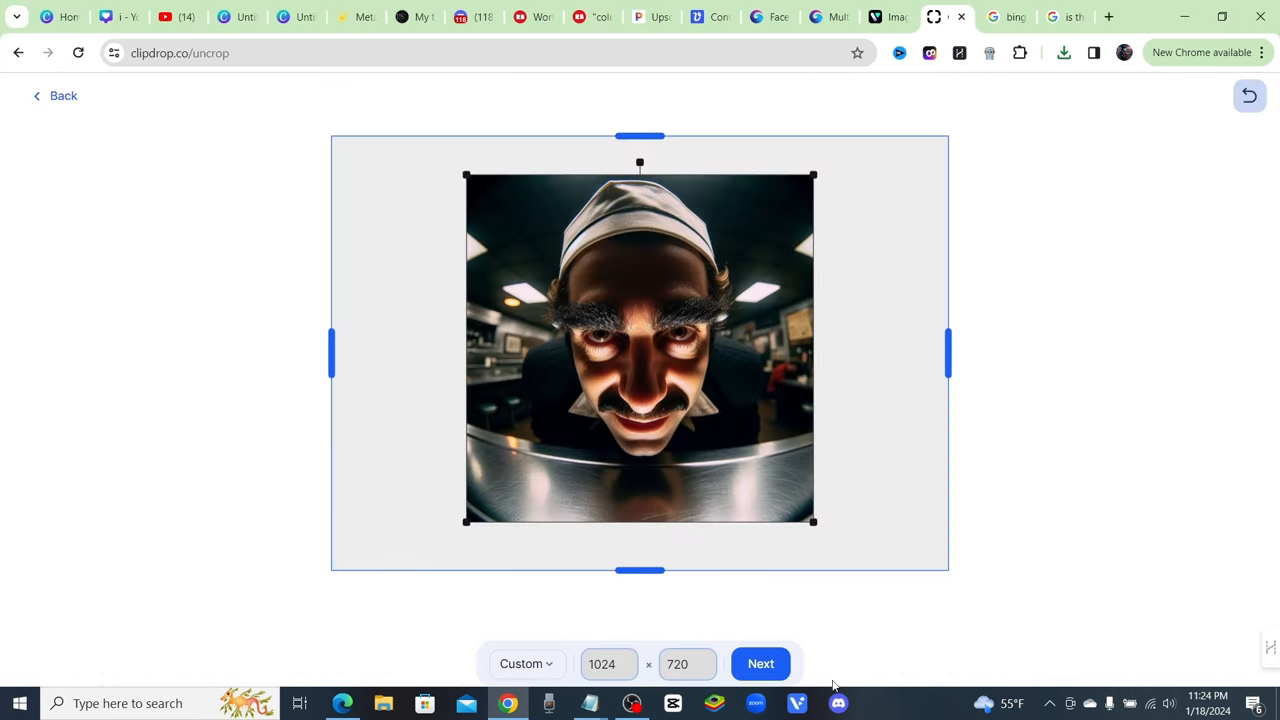
click(760, 664)
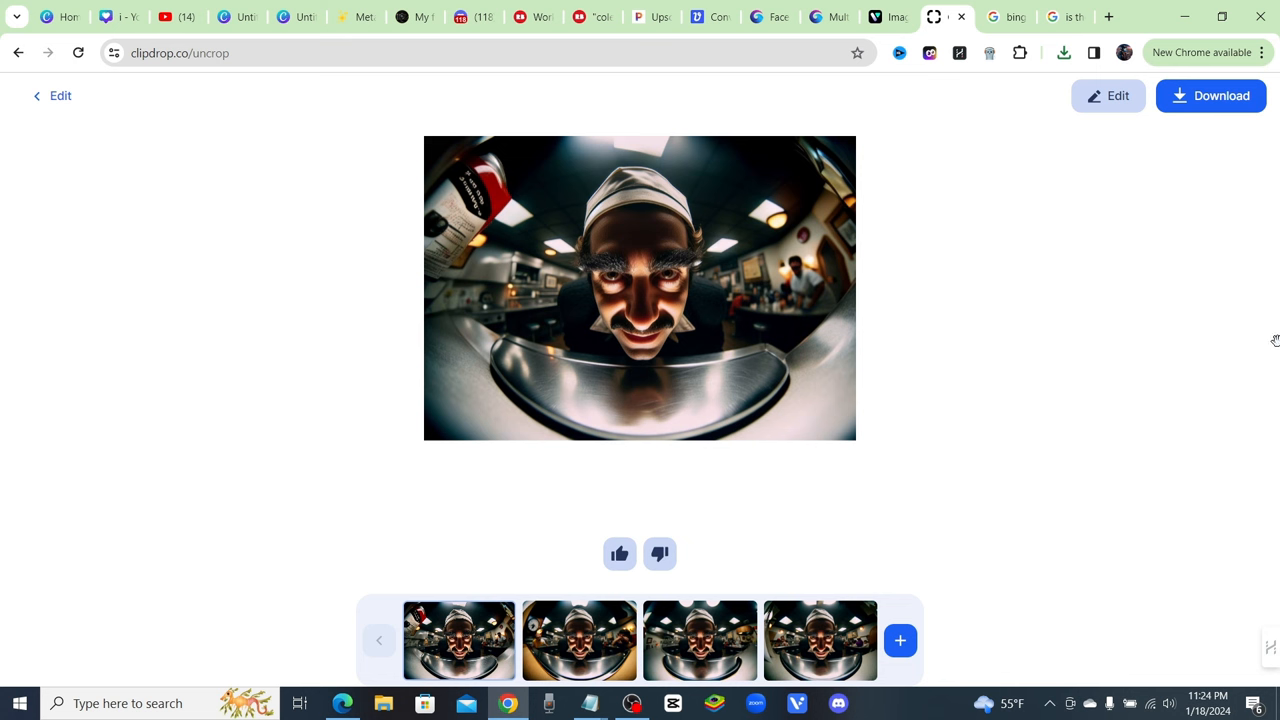
Step: Preview several of the widened chef kitchen variations from the strip
click(580, 640)
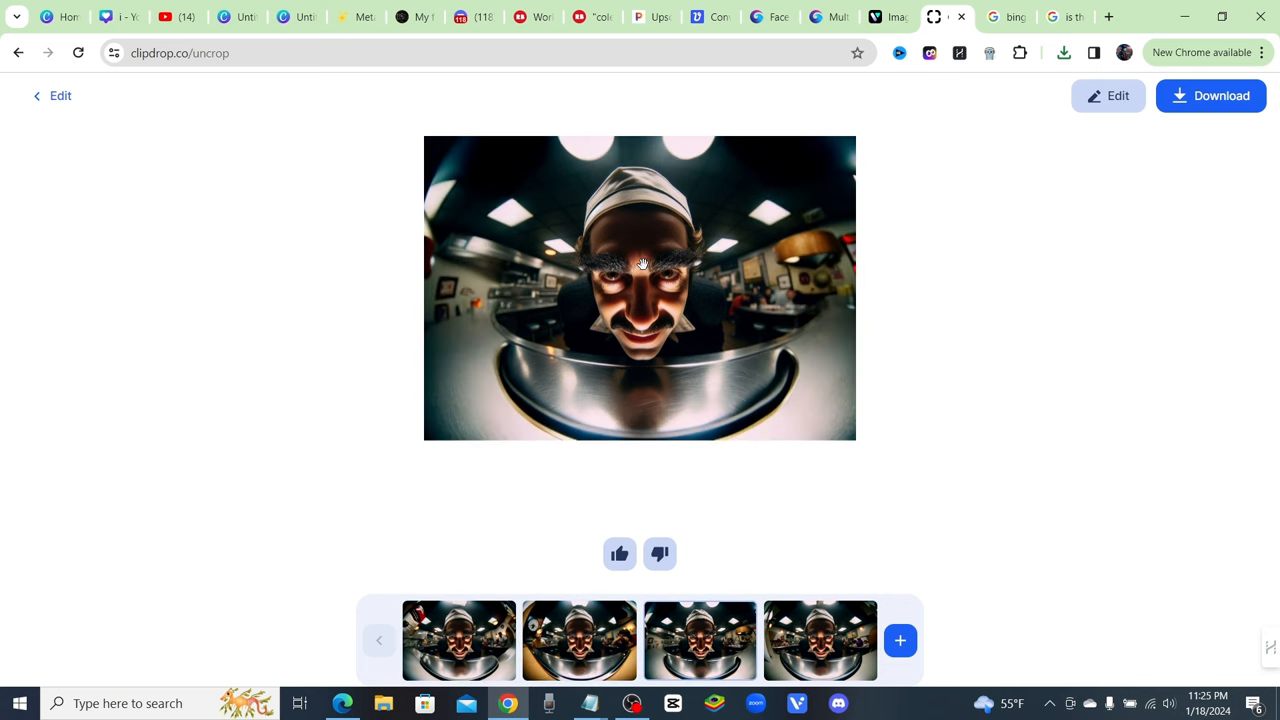
mouse_move(500, 156)
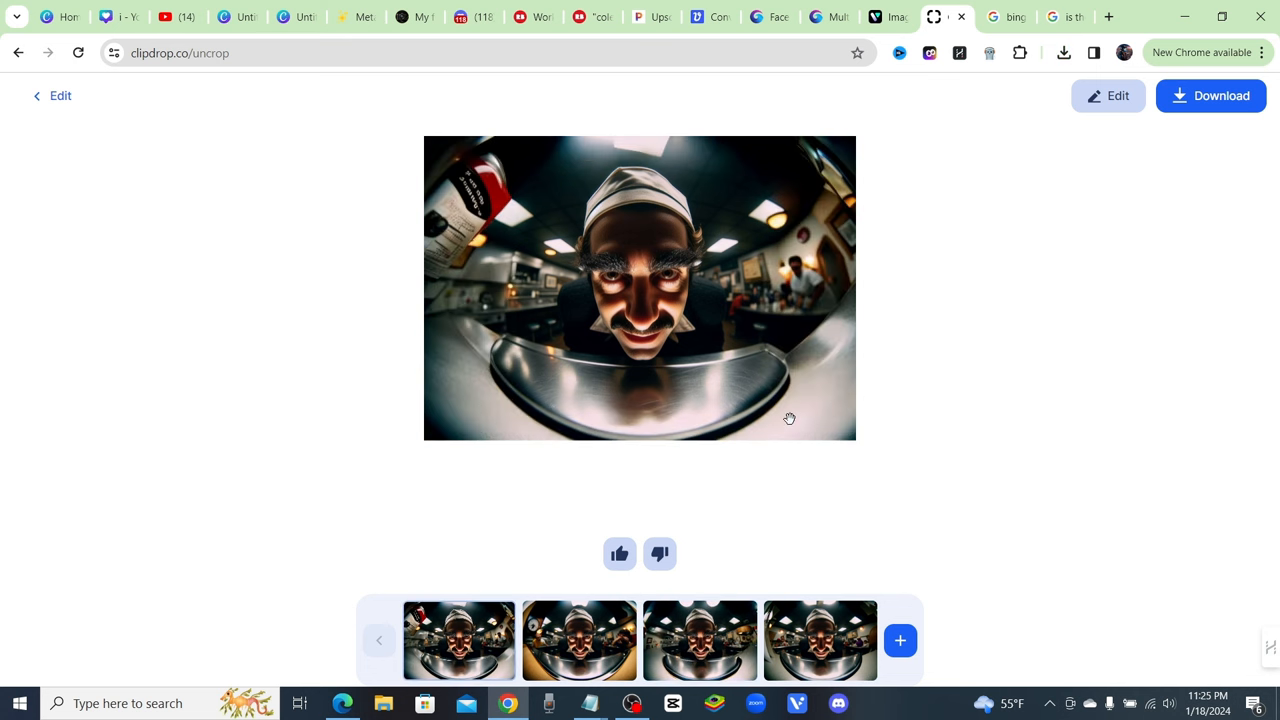
mouse_move(1092, 296)
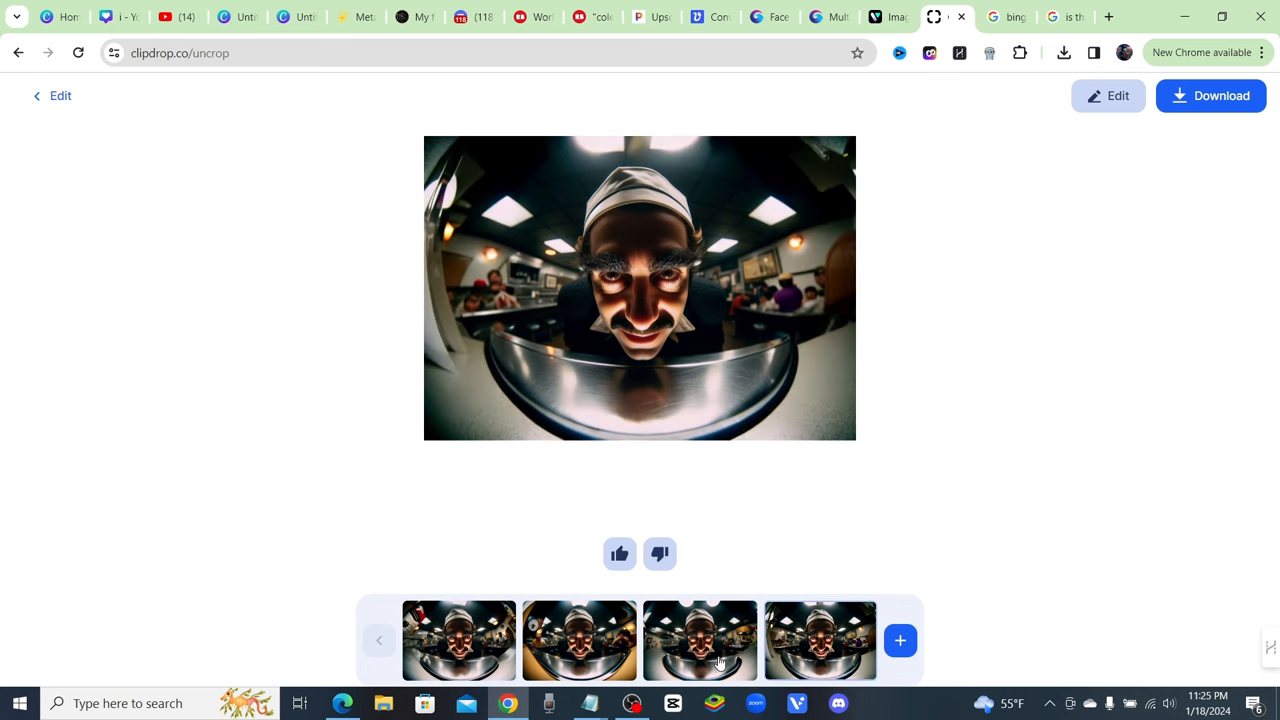
mouse_move(916, 702)
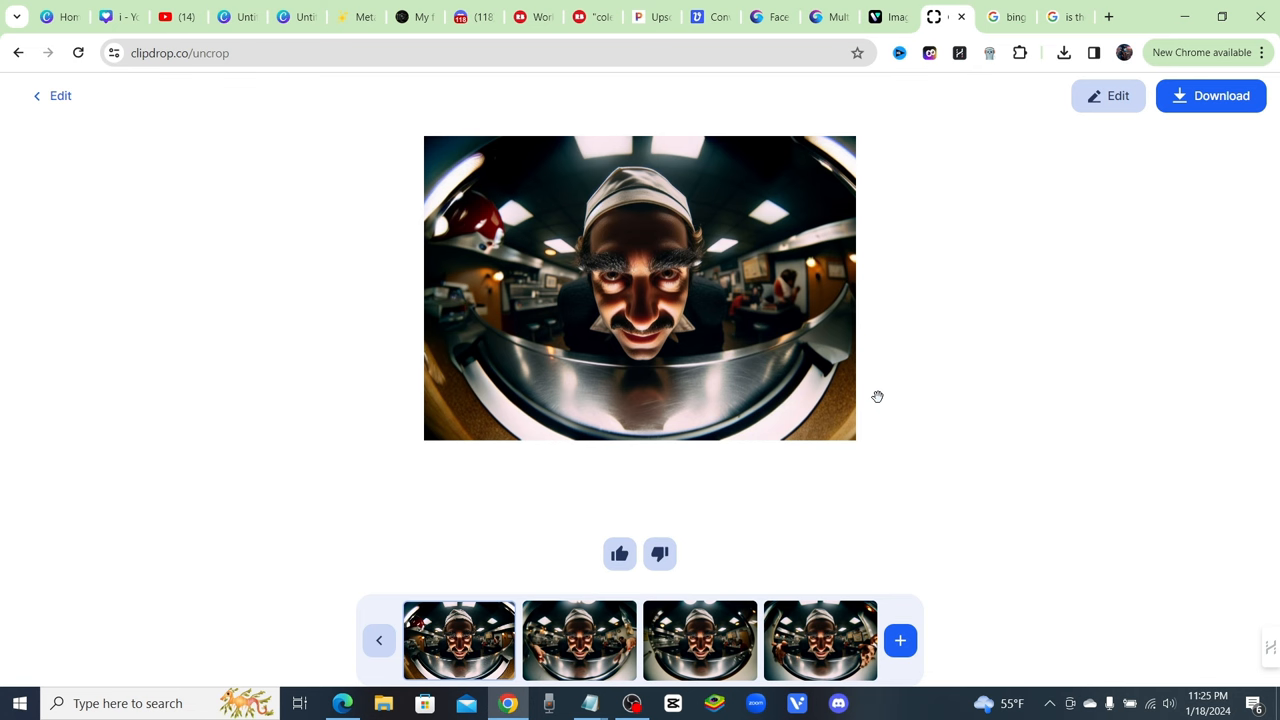
click(700, 640)
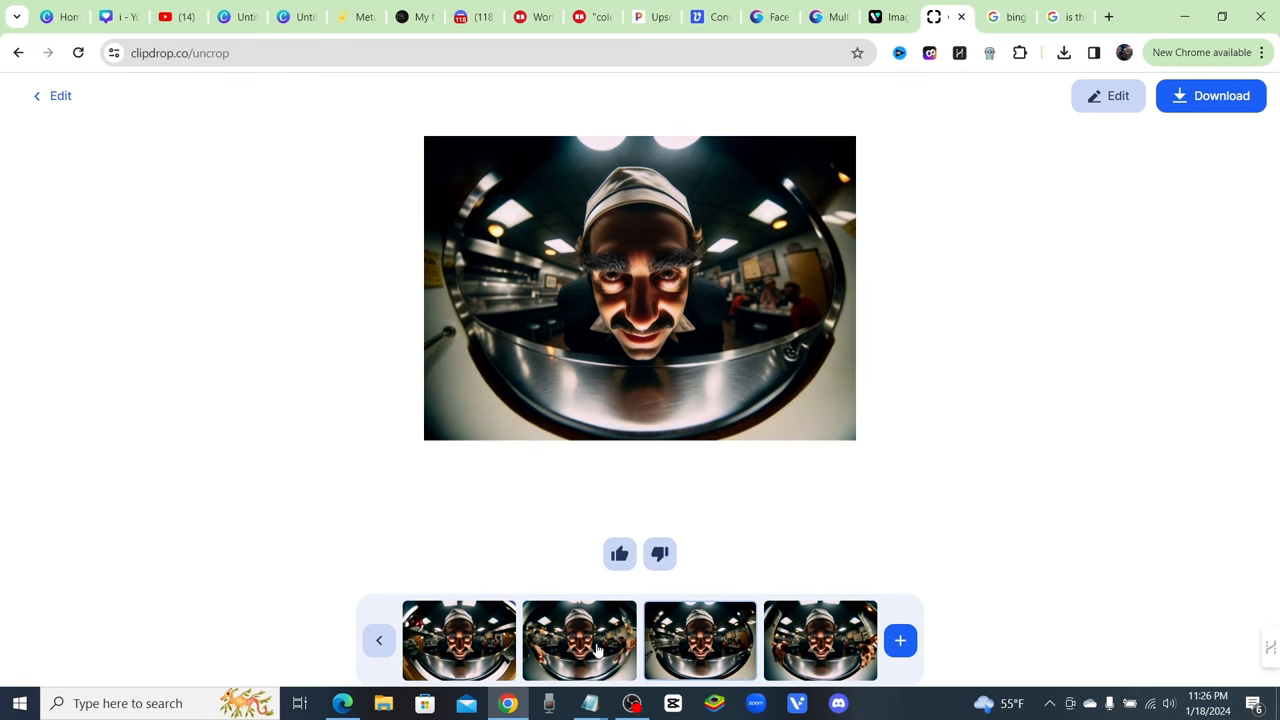
click(458, 640)
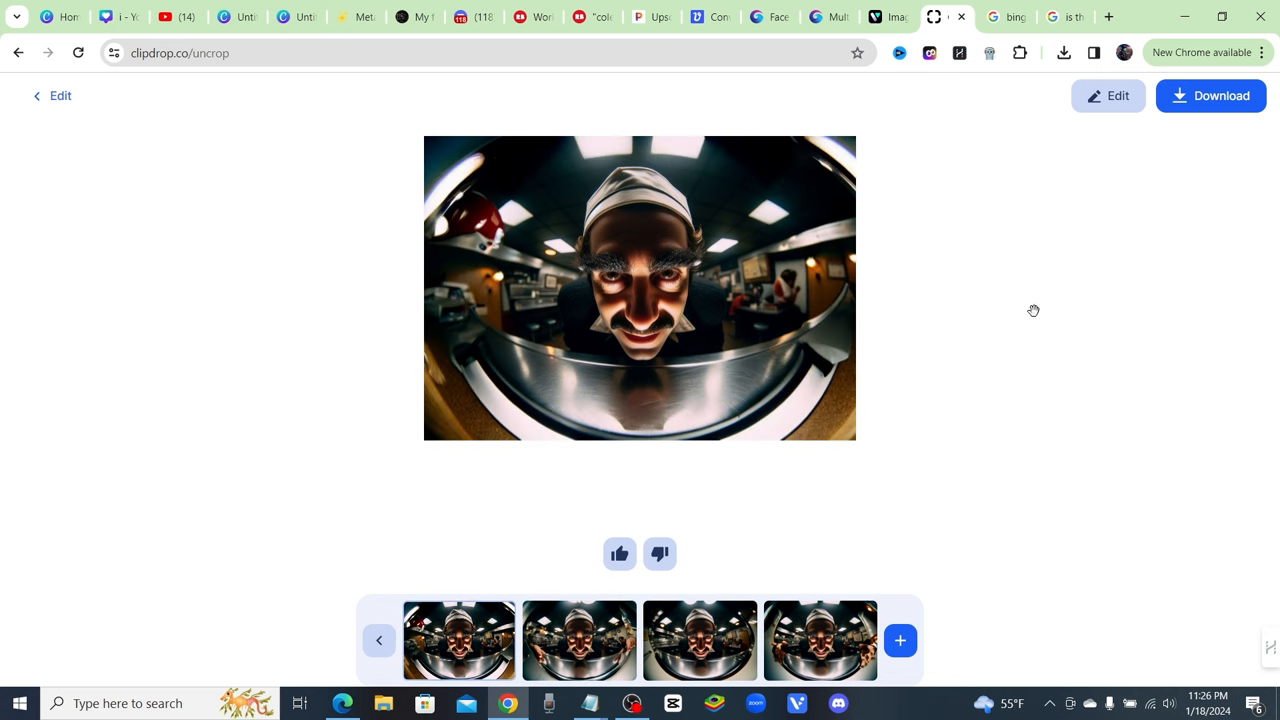
mouse_move(1150, 224)
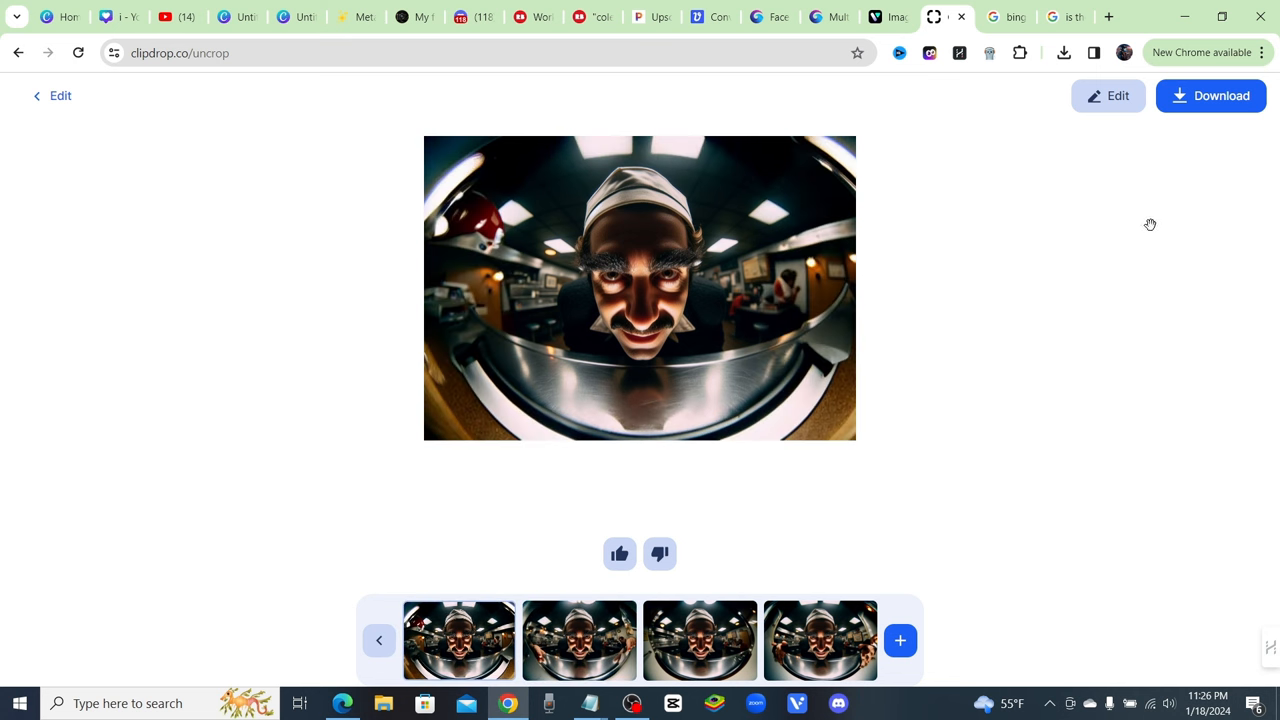